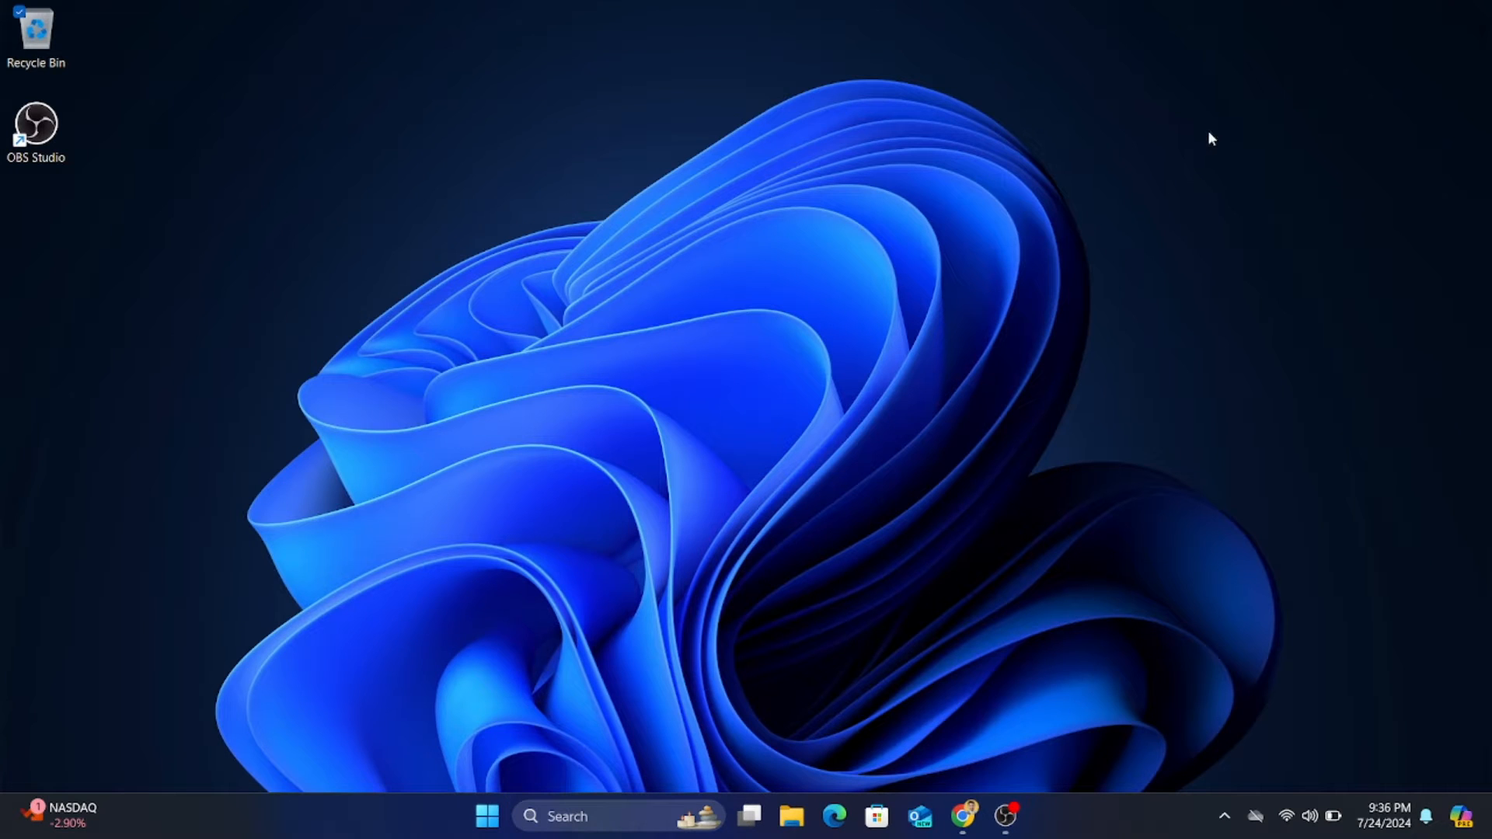
- Search Google for the Welcomer Discord bot and open the welcomer.gg result
{"action": "right_click", "coordinate": [1209, 140]}
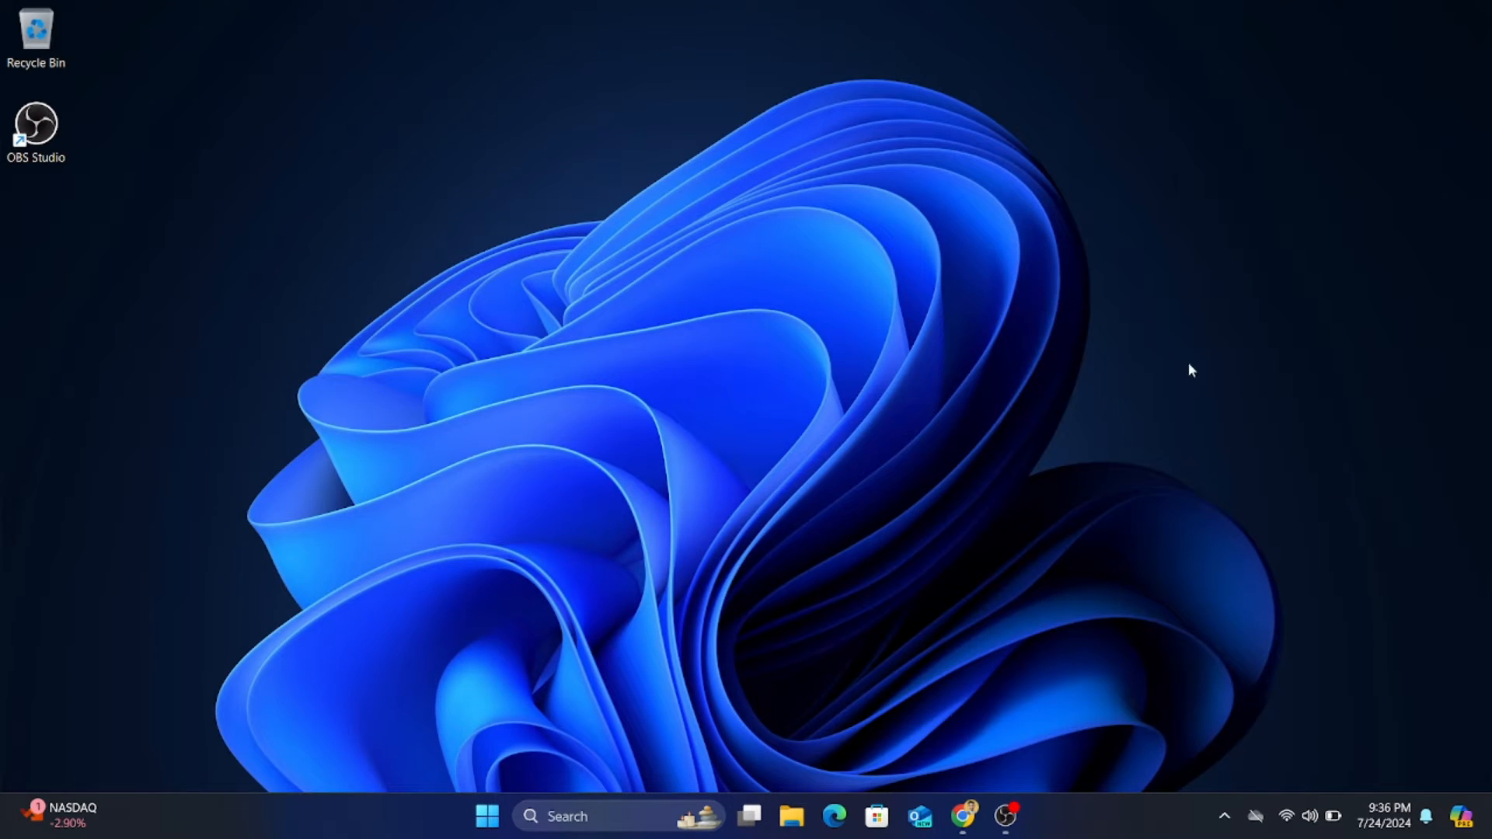
{"action": "right_click", "coordinate": [1189, 369]}
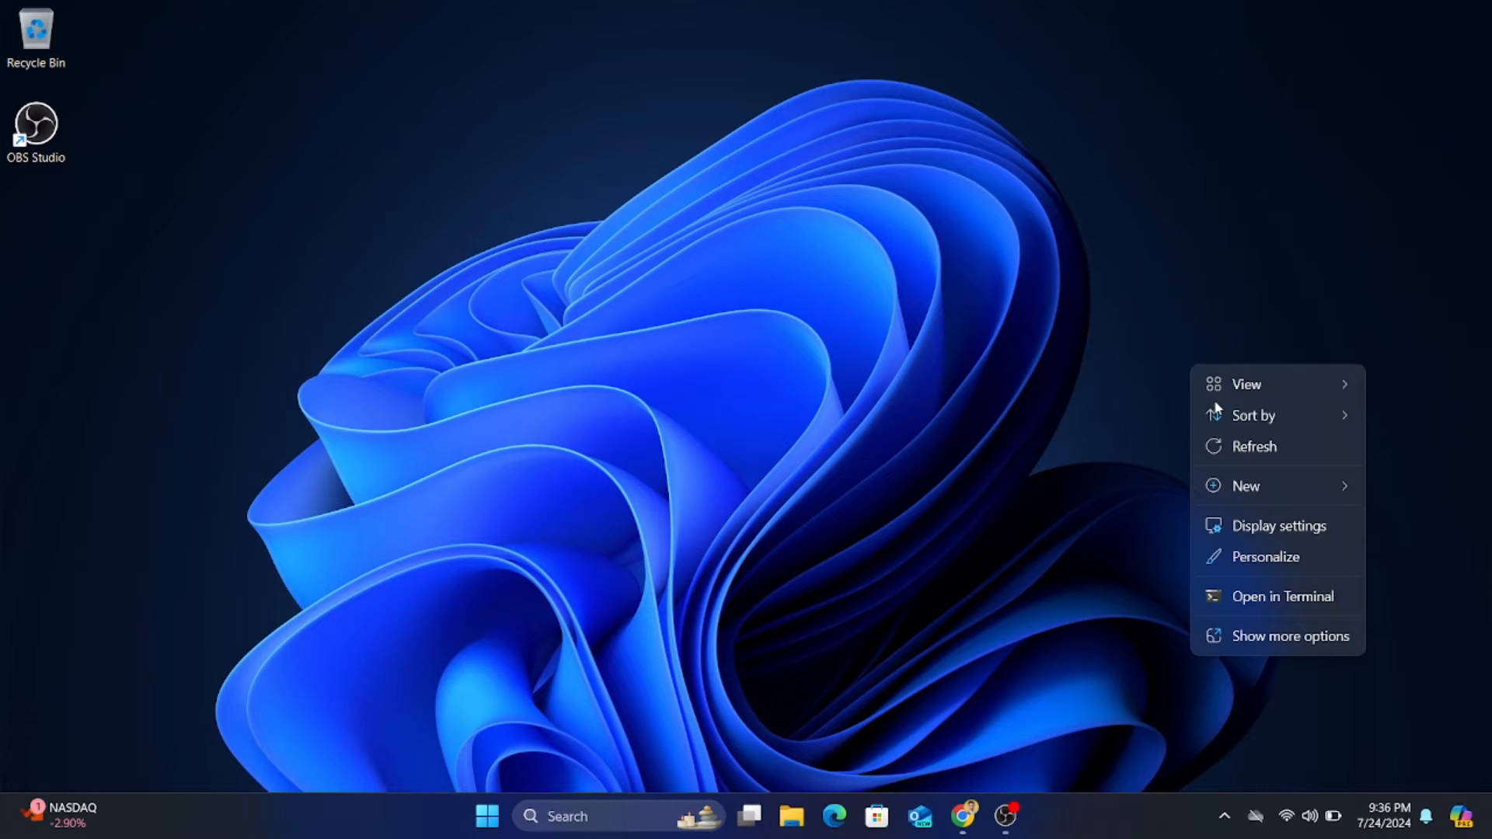
{"action": "mouse_move", "coordinate": [1245, 451]}
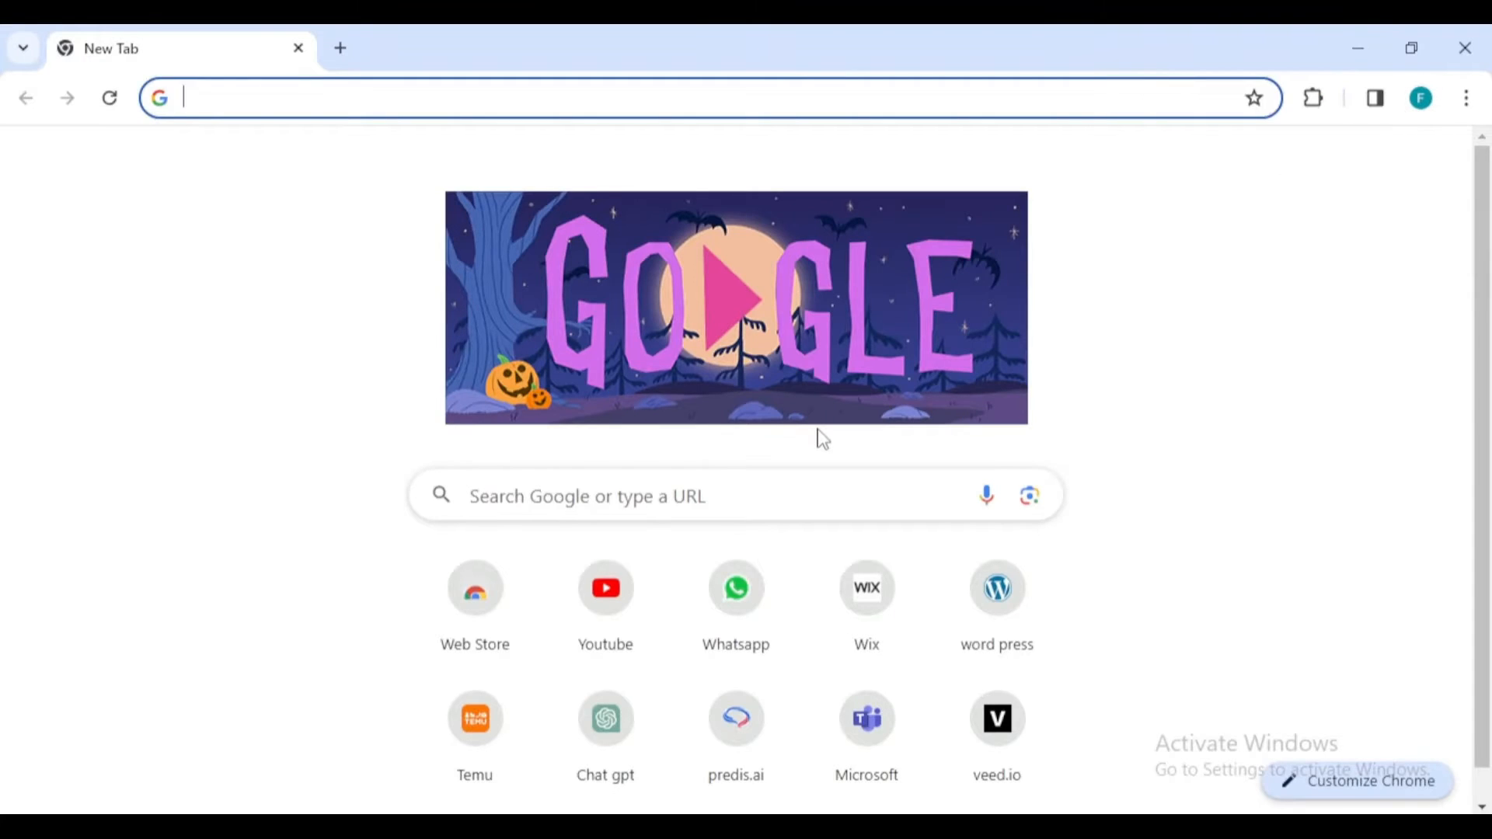
{"action": "type", "text": "welc"}
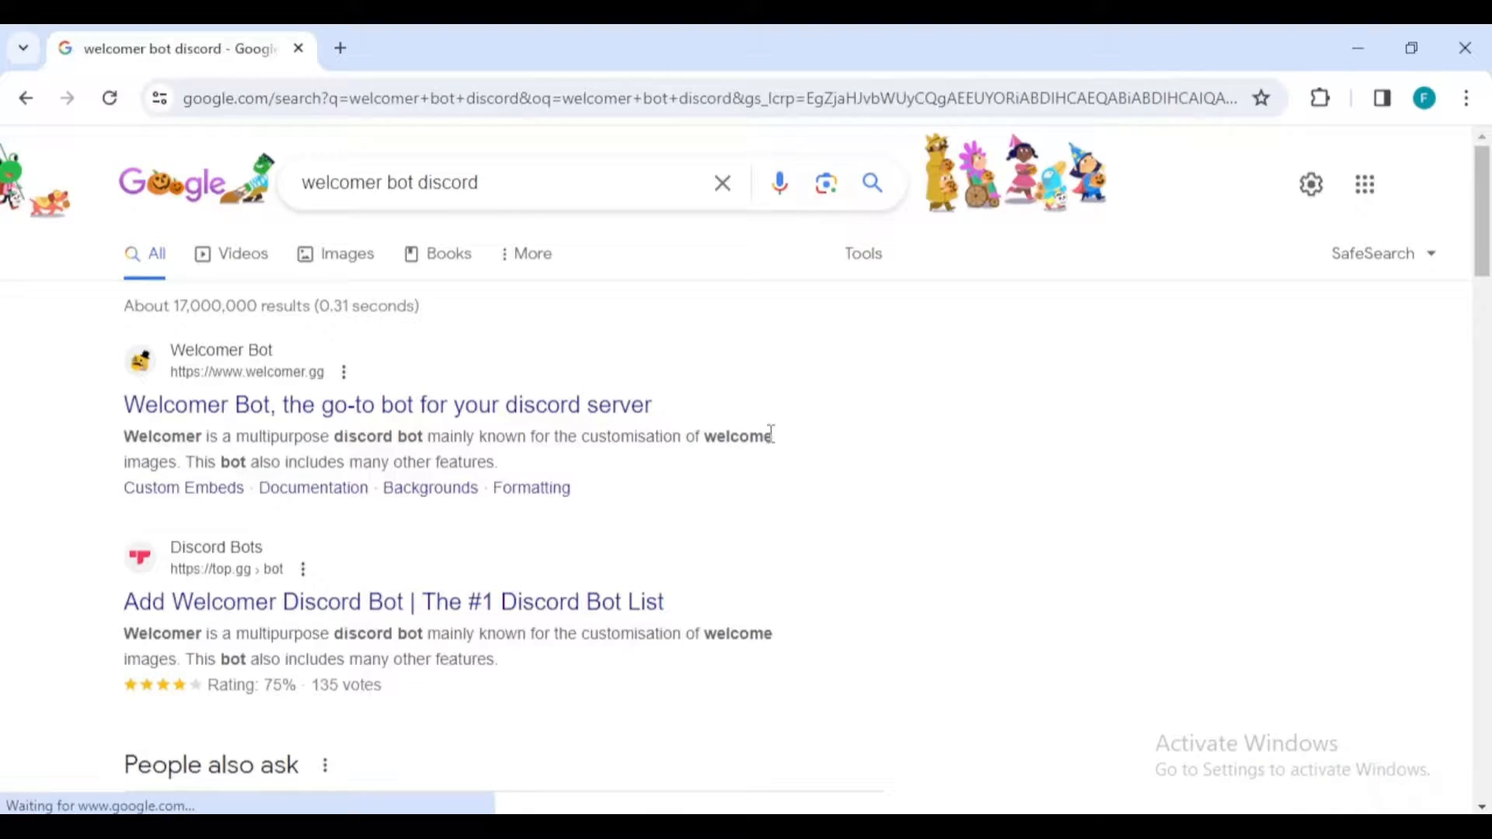
{"action": "left_click", "coordinate": [386, 404]}
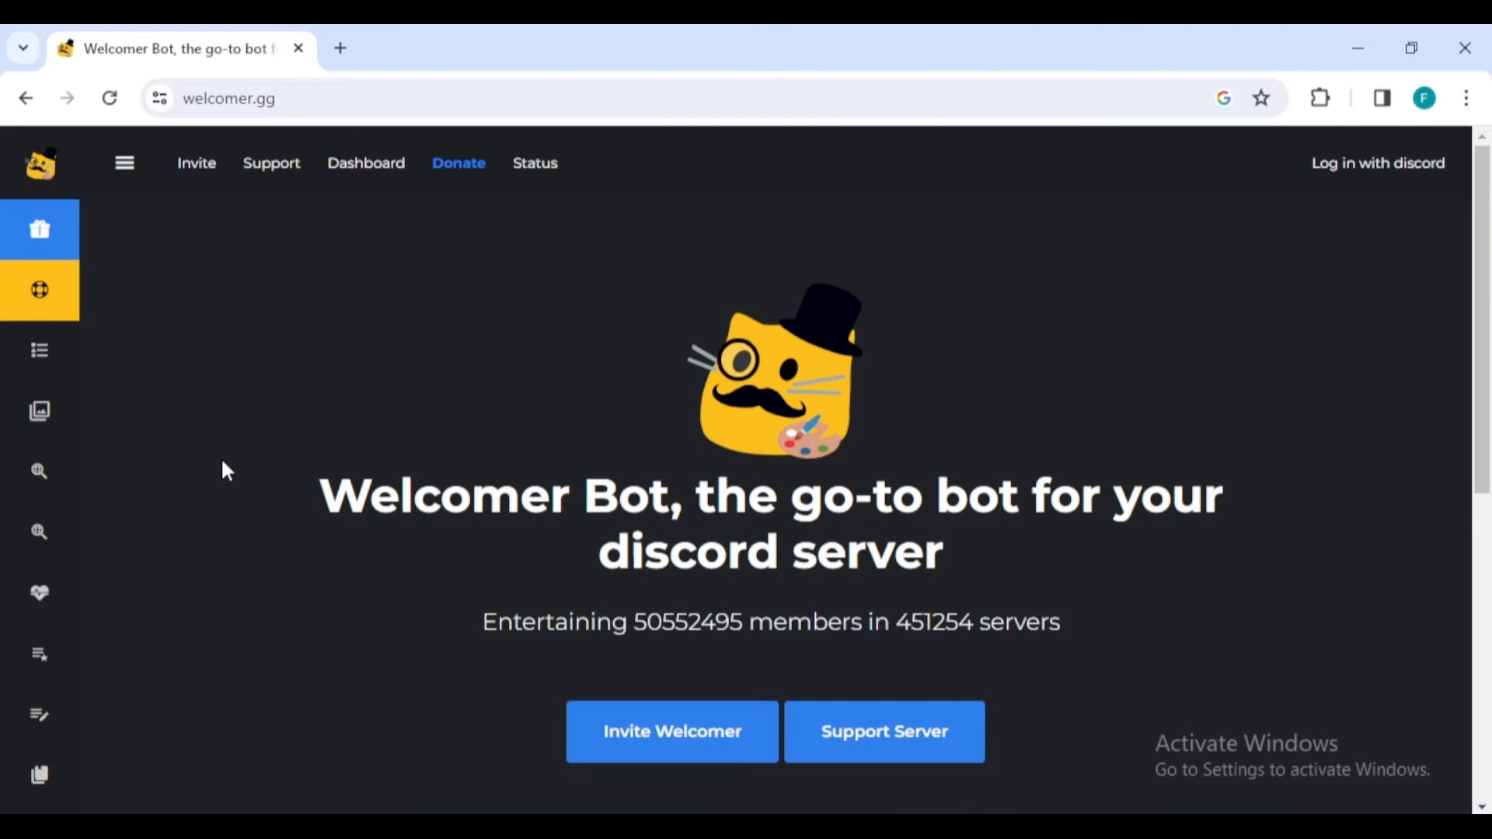
- Follow welcomer.gg's Invite Welcomer link to Discord's bot authorization page
{"action": "scroll", "scroll_direction": "down", "scroll_amount": 3}
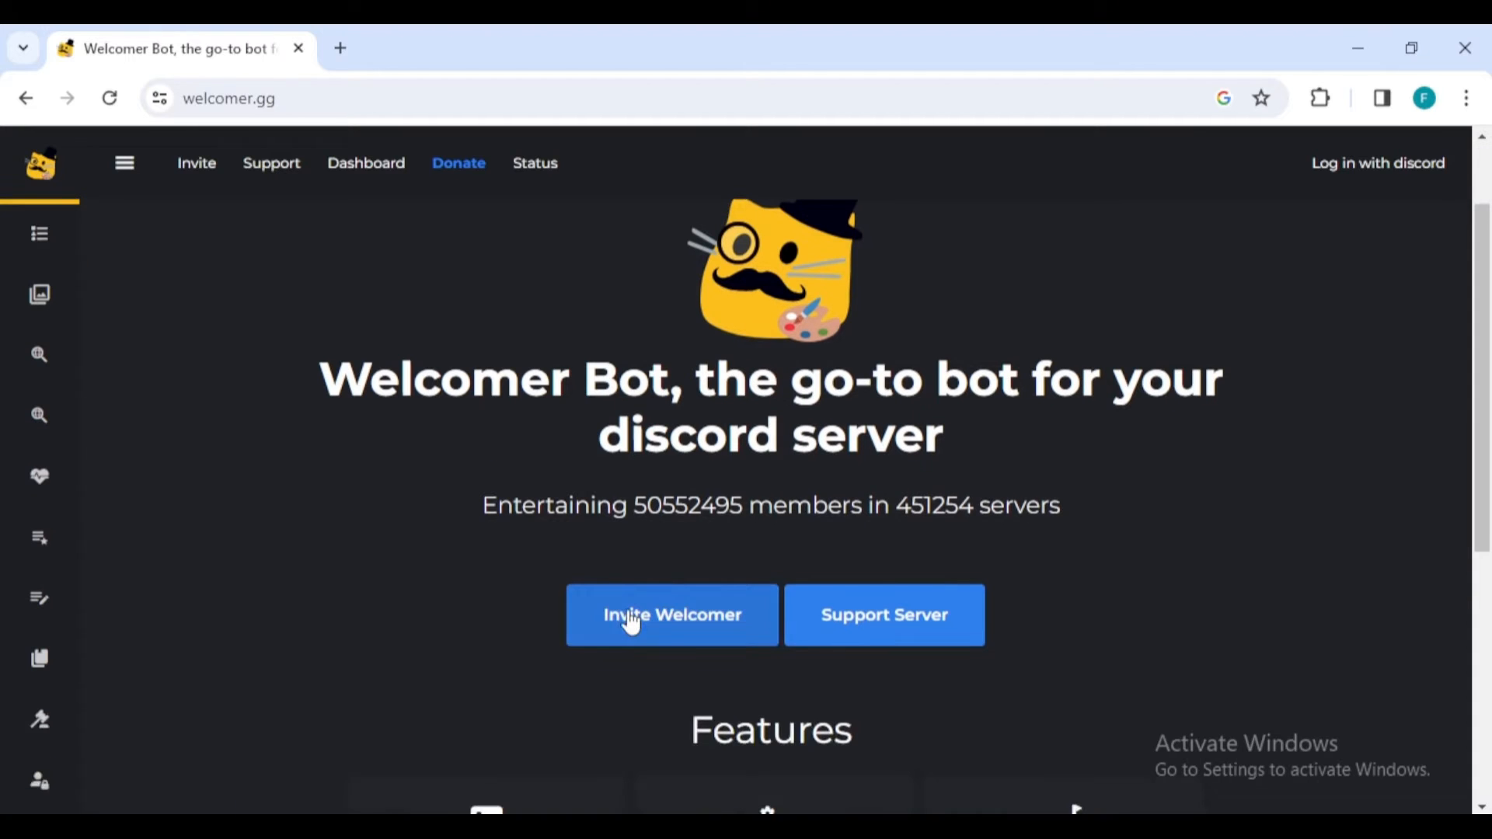
{"action": "left_click", "coordinate": [671, 614]}
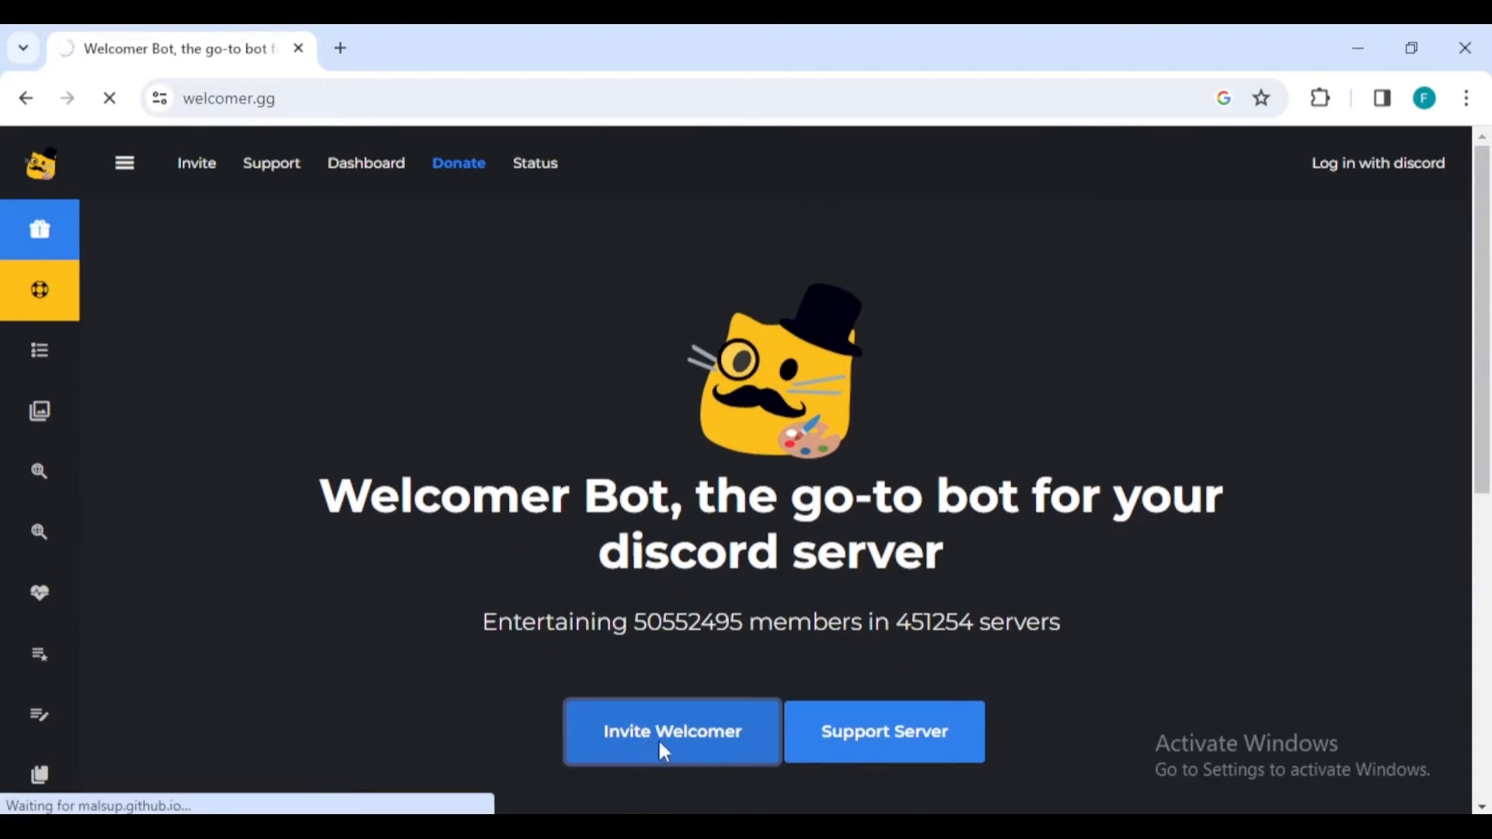
{"action": "left_click", "coordinate": [671, 730]}
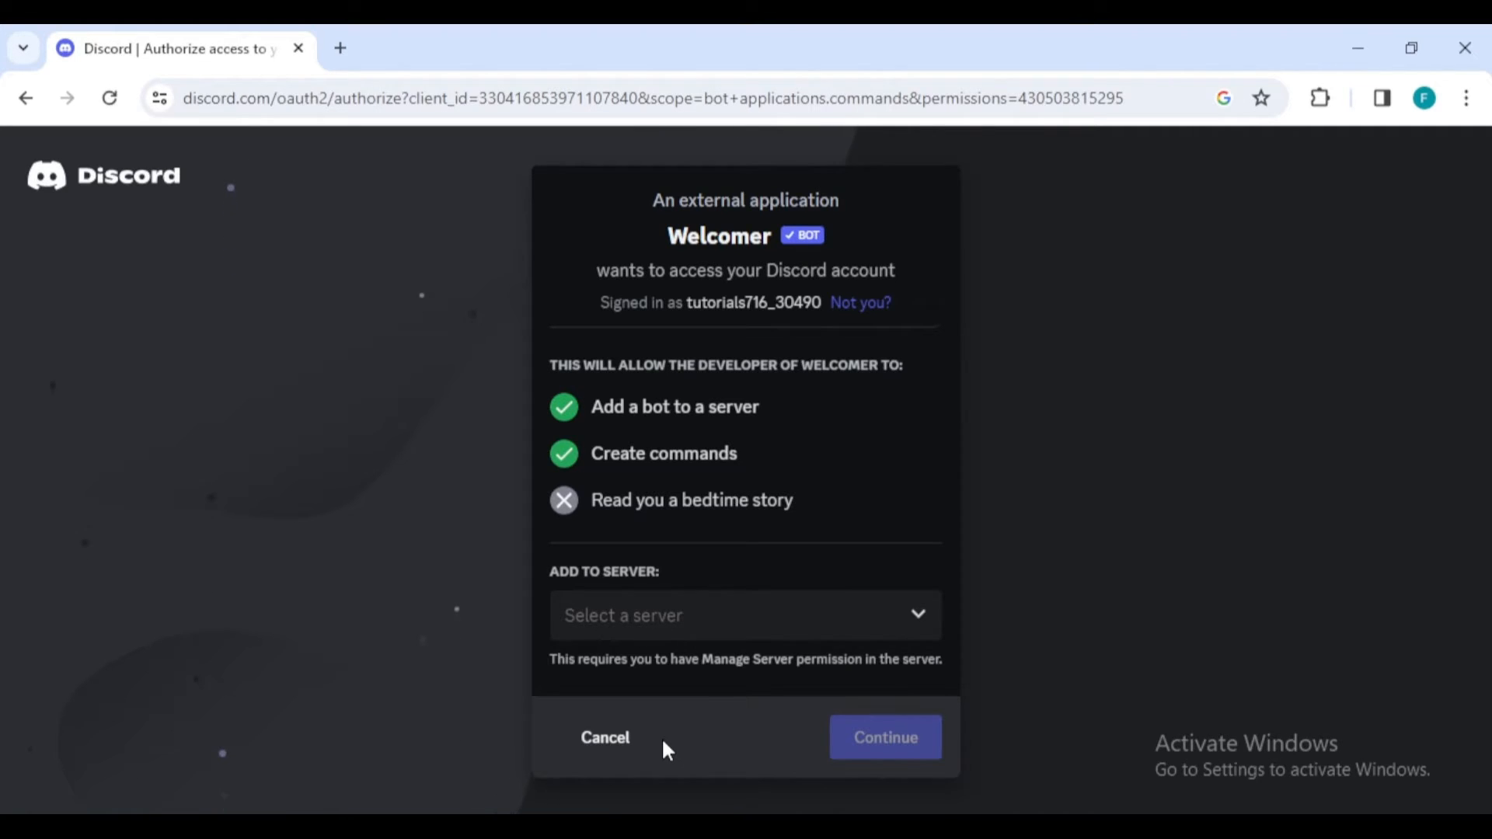
{"action": "left_click", "coordinate": [745, 615]}
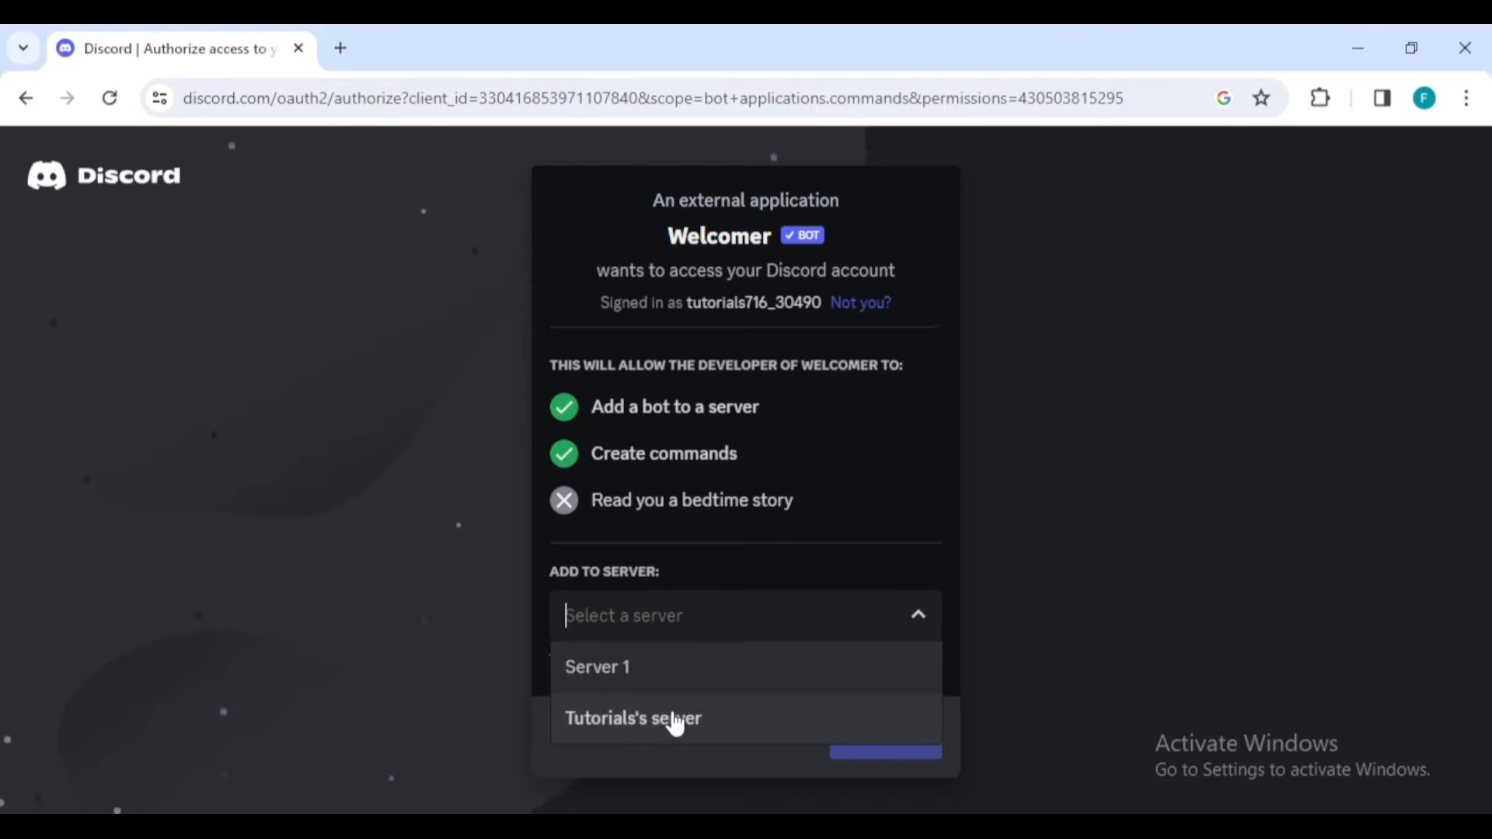
{"action": "mouse_move", "coordinate": [628, 737]}
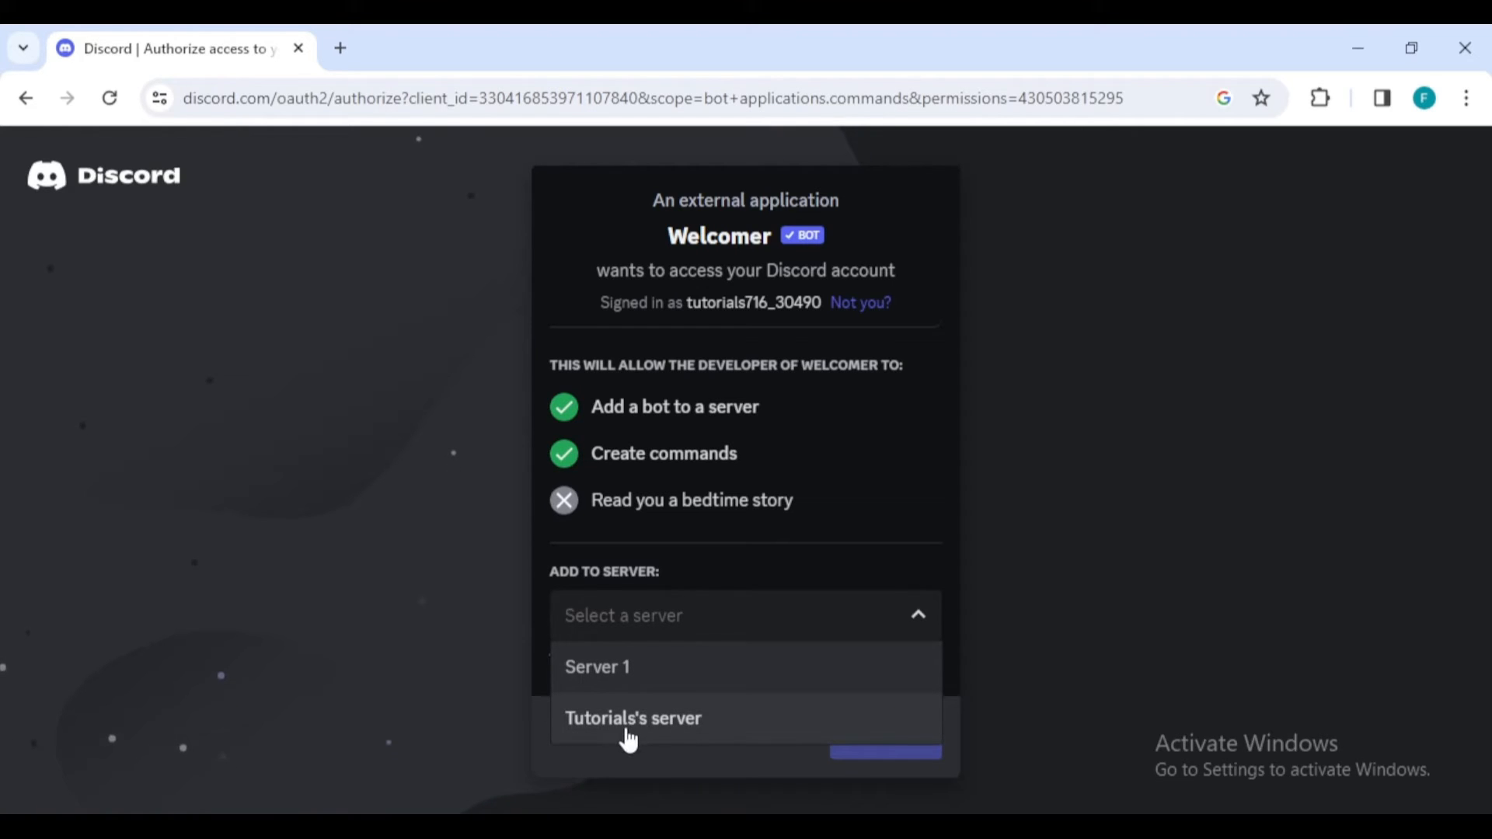
{"action": "left_click", "coordinate": [632, 717]}
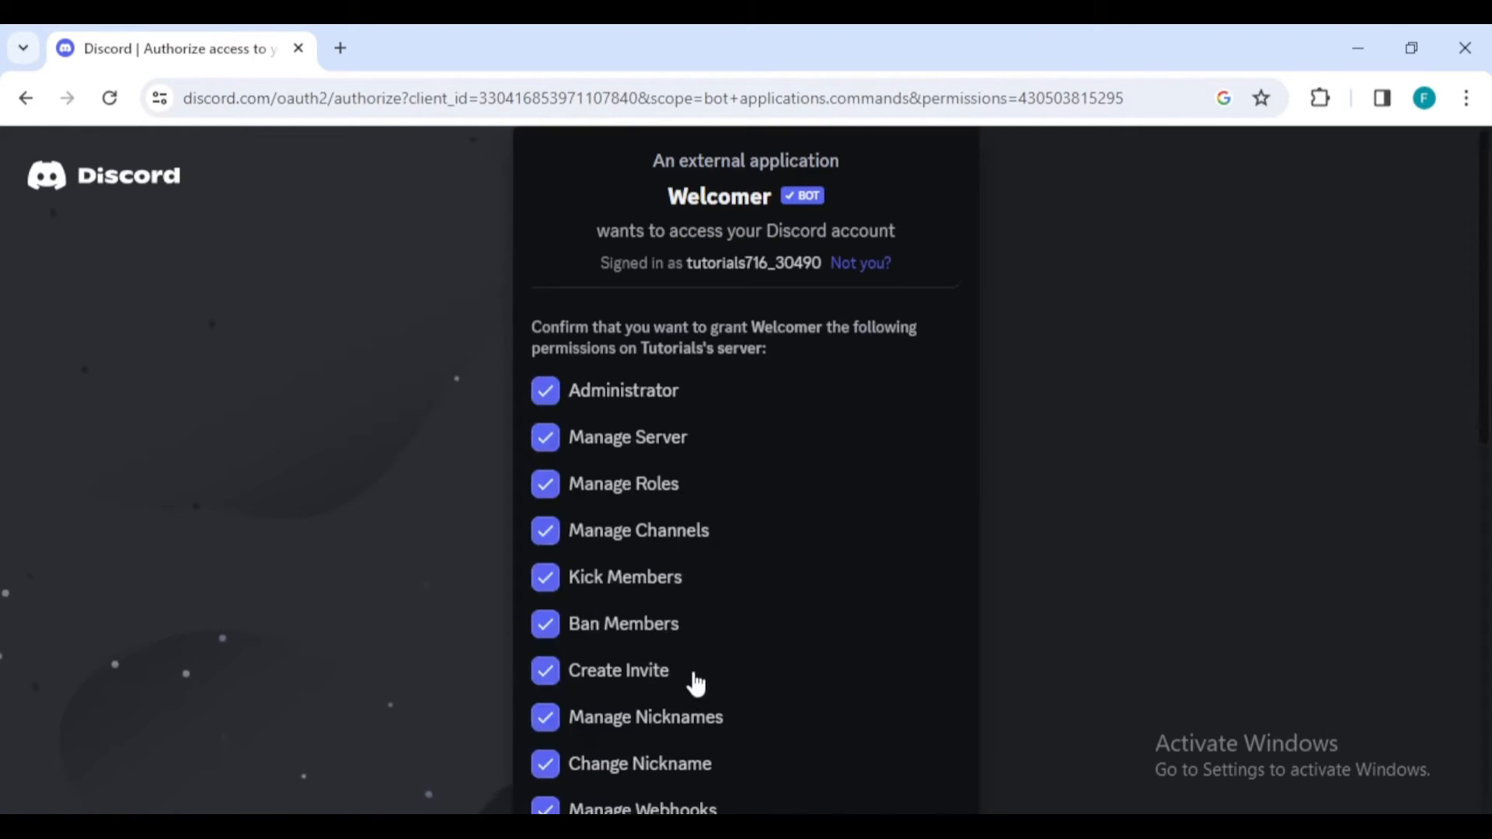
{"action": "mouse_move", "coordinate": [728, 634]}
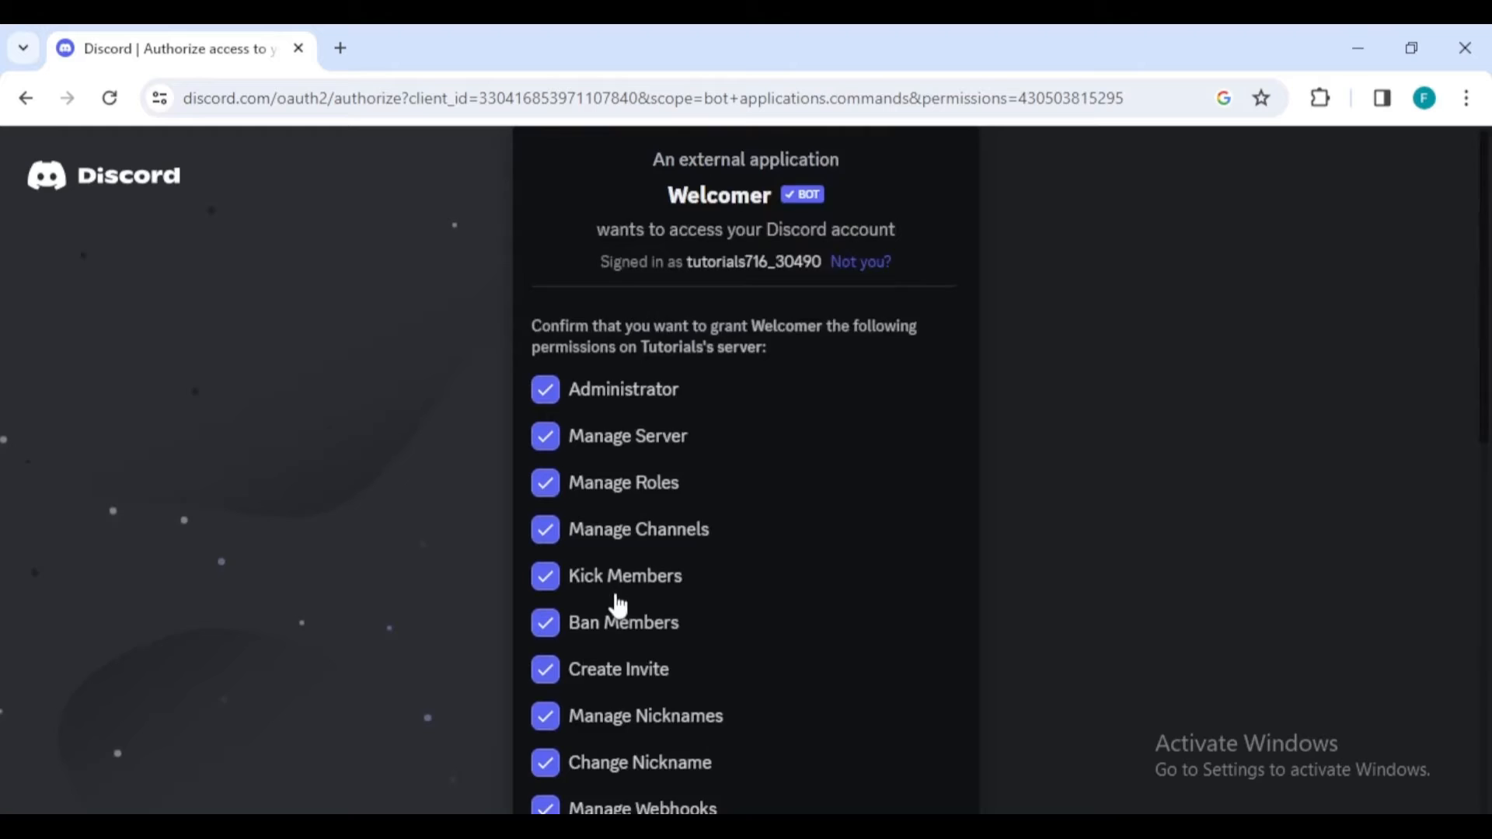
{"action": "scroll", "scroll_direction": "down", "scroll_amount": 3}
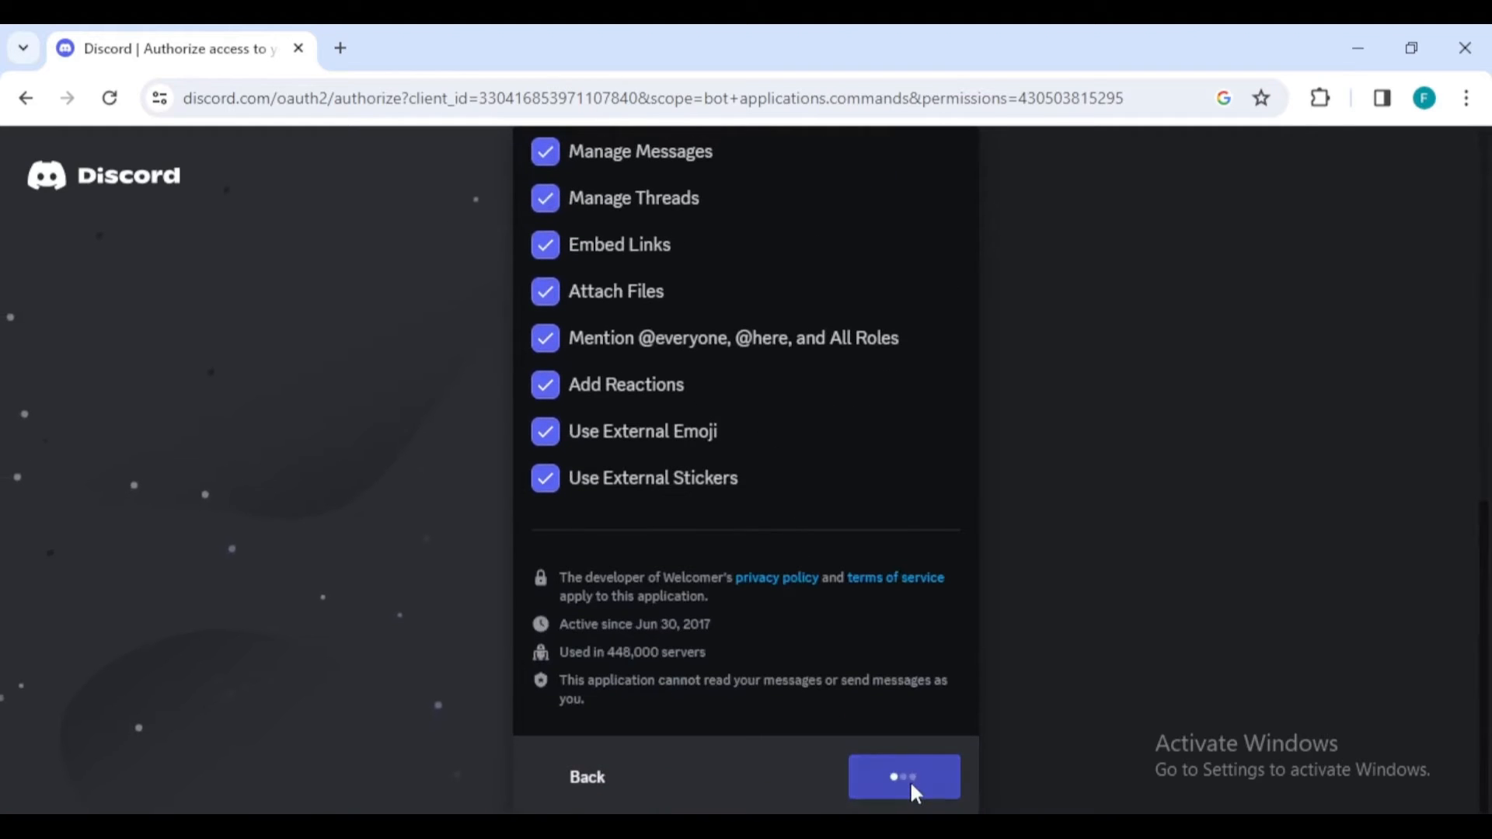
{"action": "left_click", "coordinate": [902, 776]}
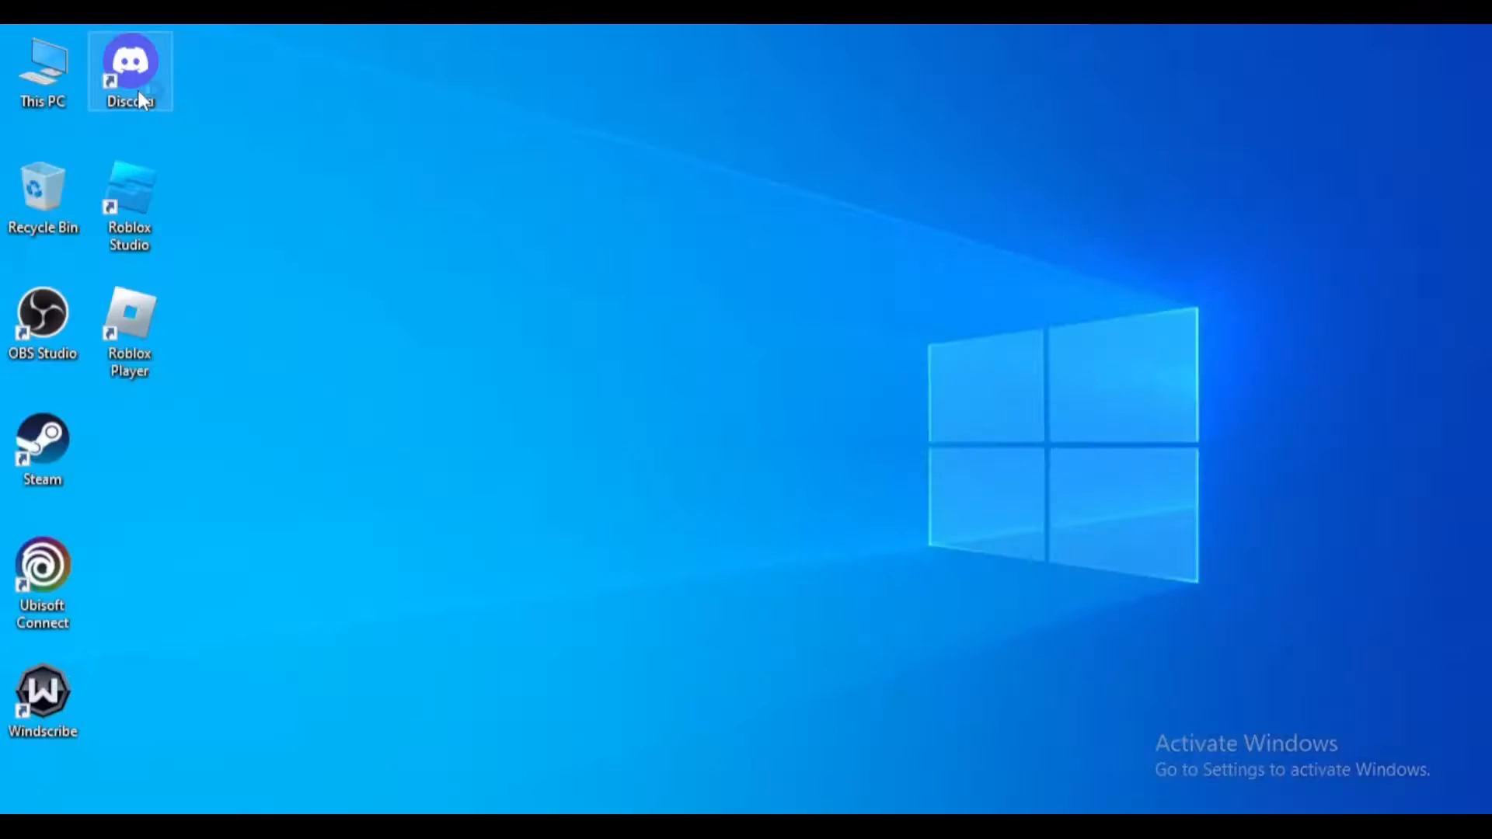
{"action": "double_click", "coordinate": [130, 62]}
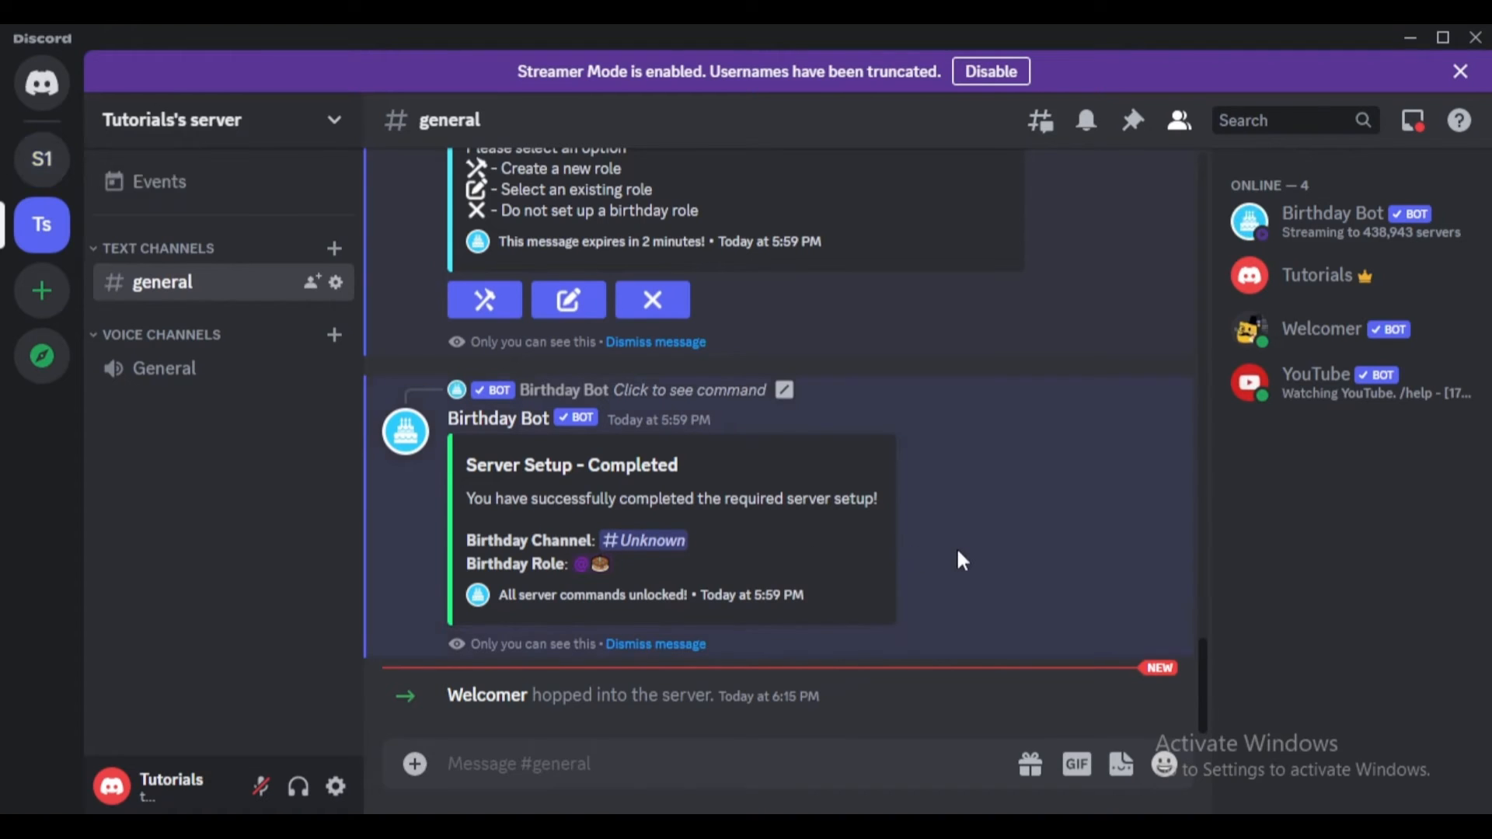
{"action": "mouse_move", "coordinate": [533, 718]}
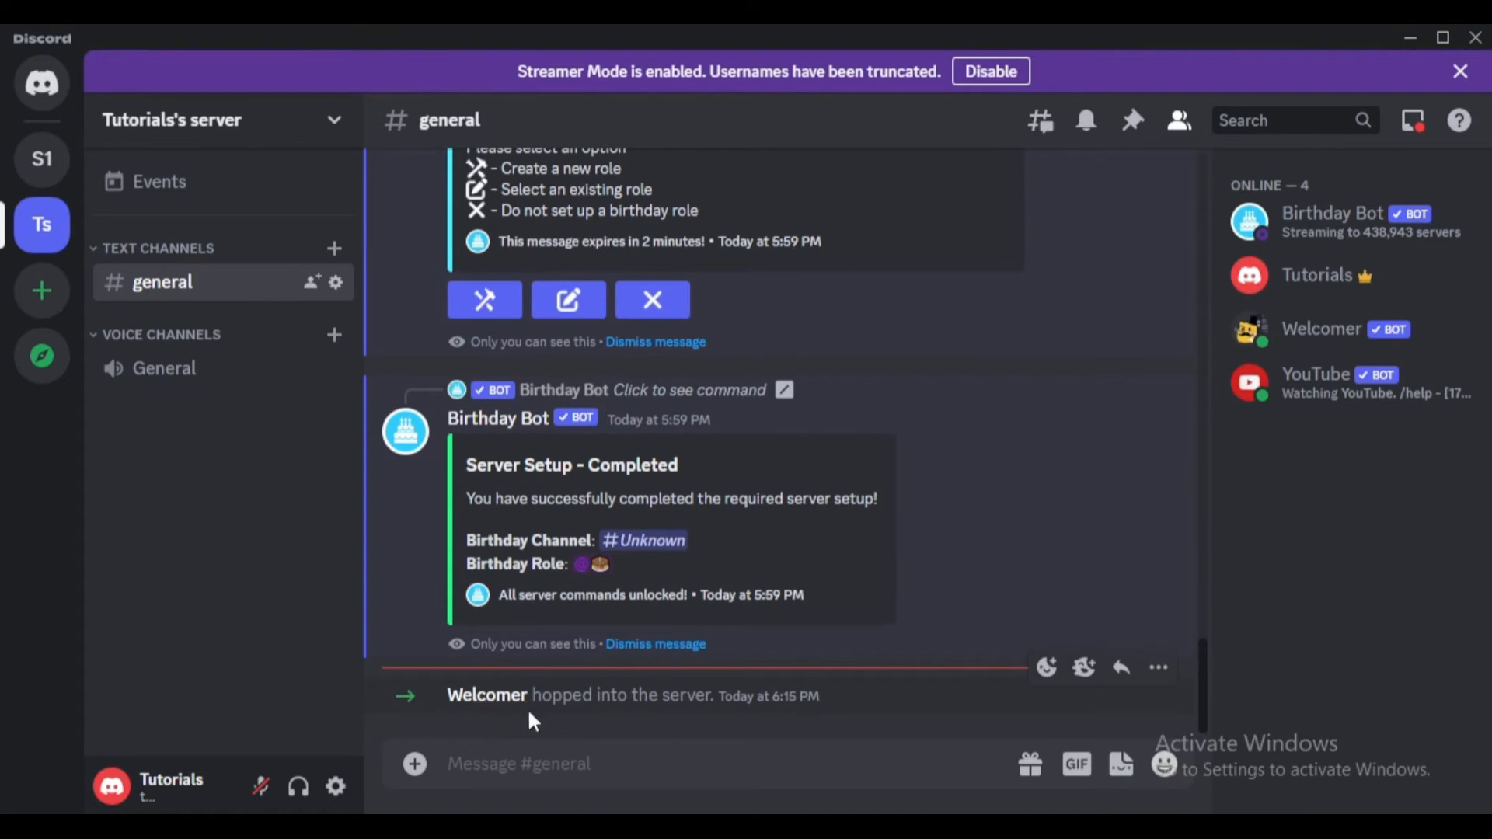
{"action": "mouse_move", "coordinate": [270, 453]}
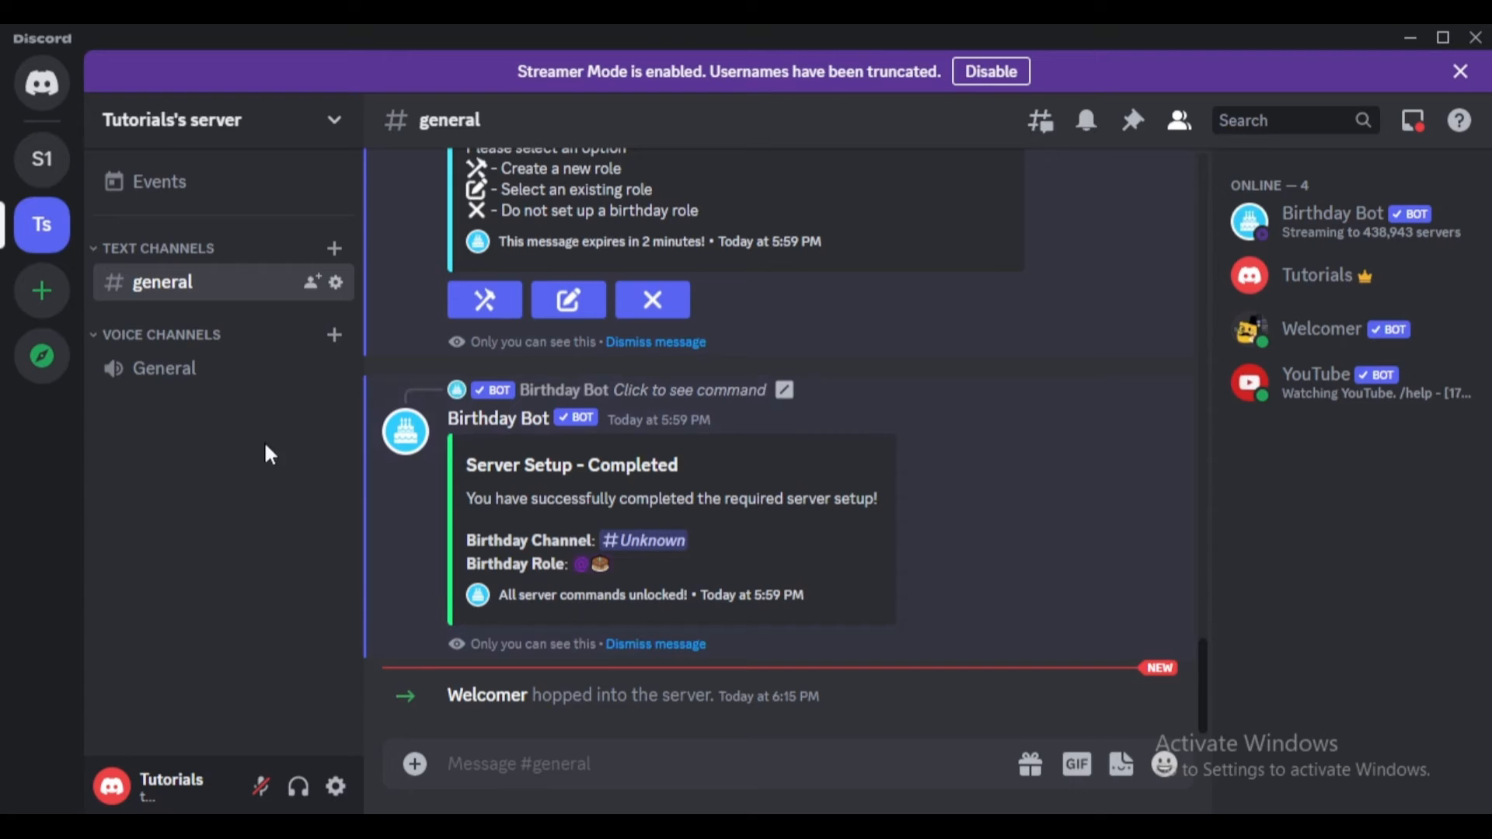
{"action": "left_click", "coordinate": [334, 248]}
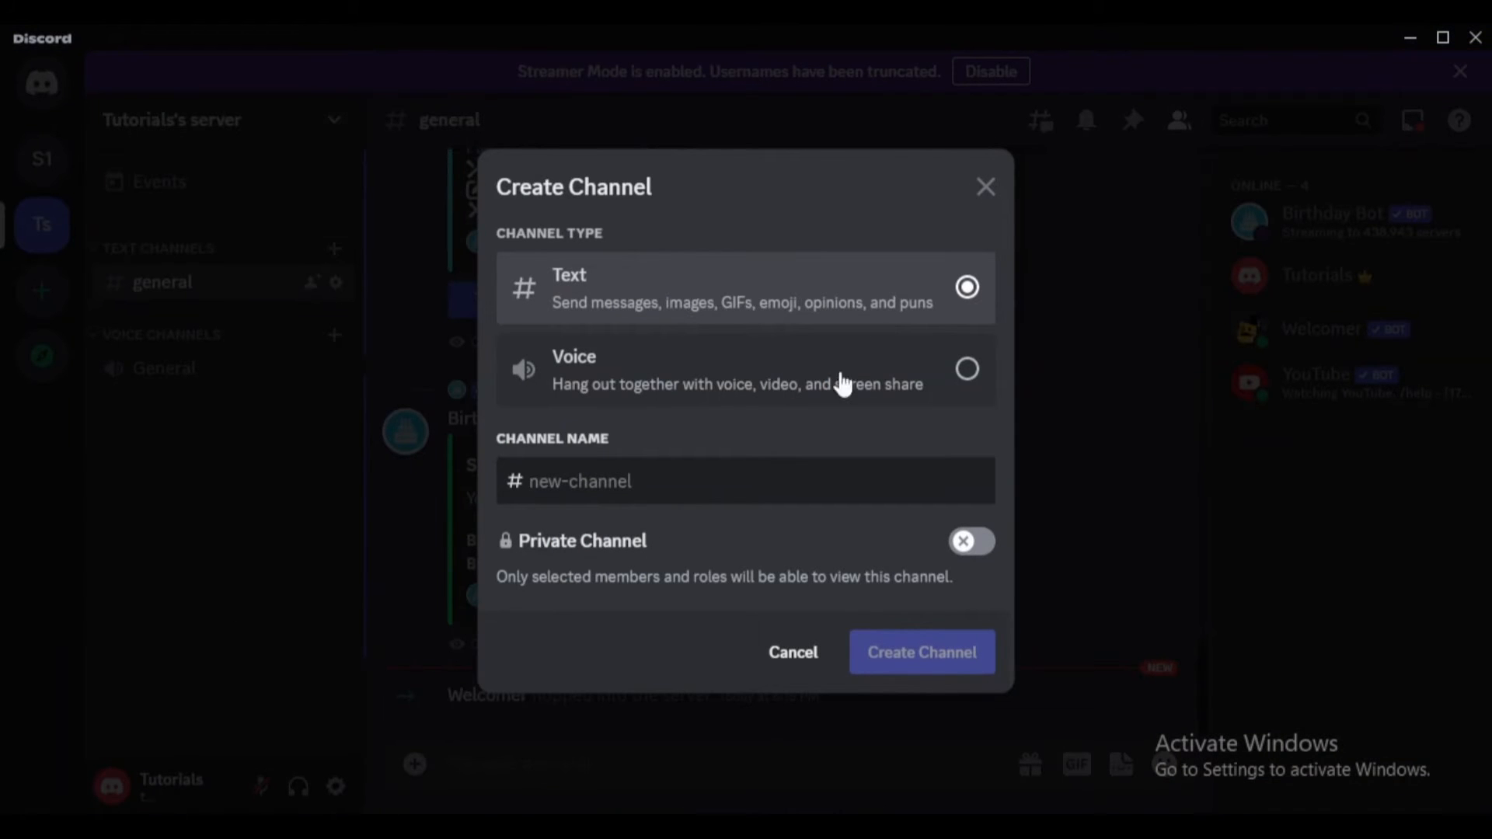
{"action": "type", "text": "wel"}
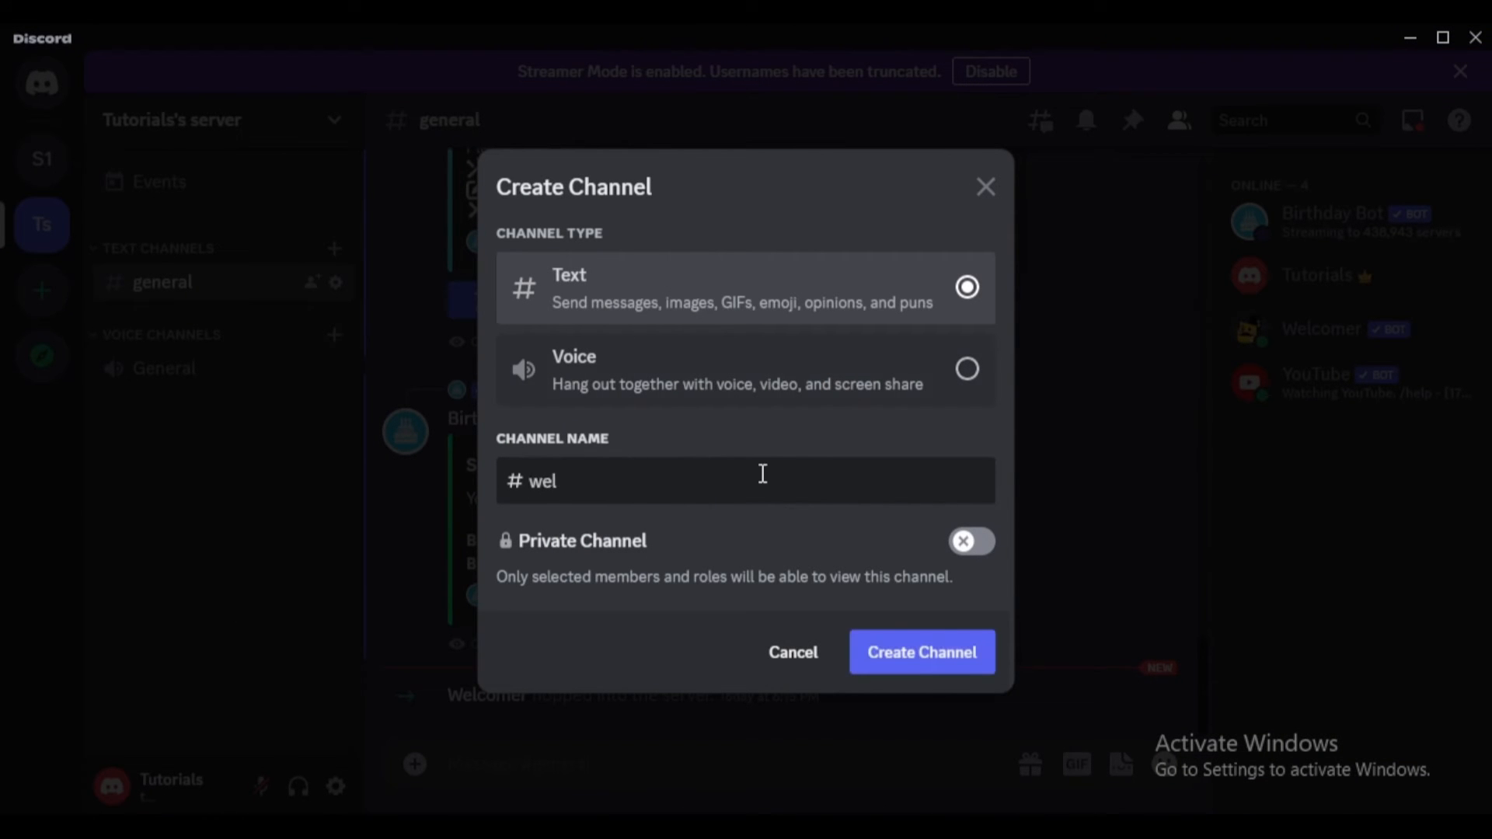
{"action": "left_click", "coordinate": [919, 652]}
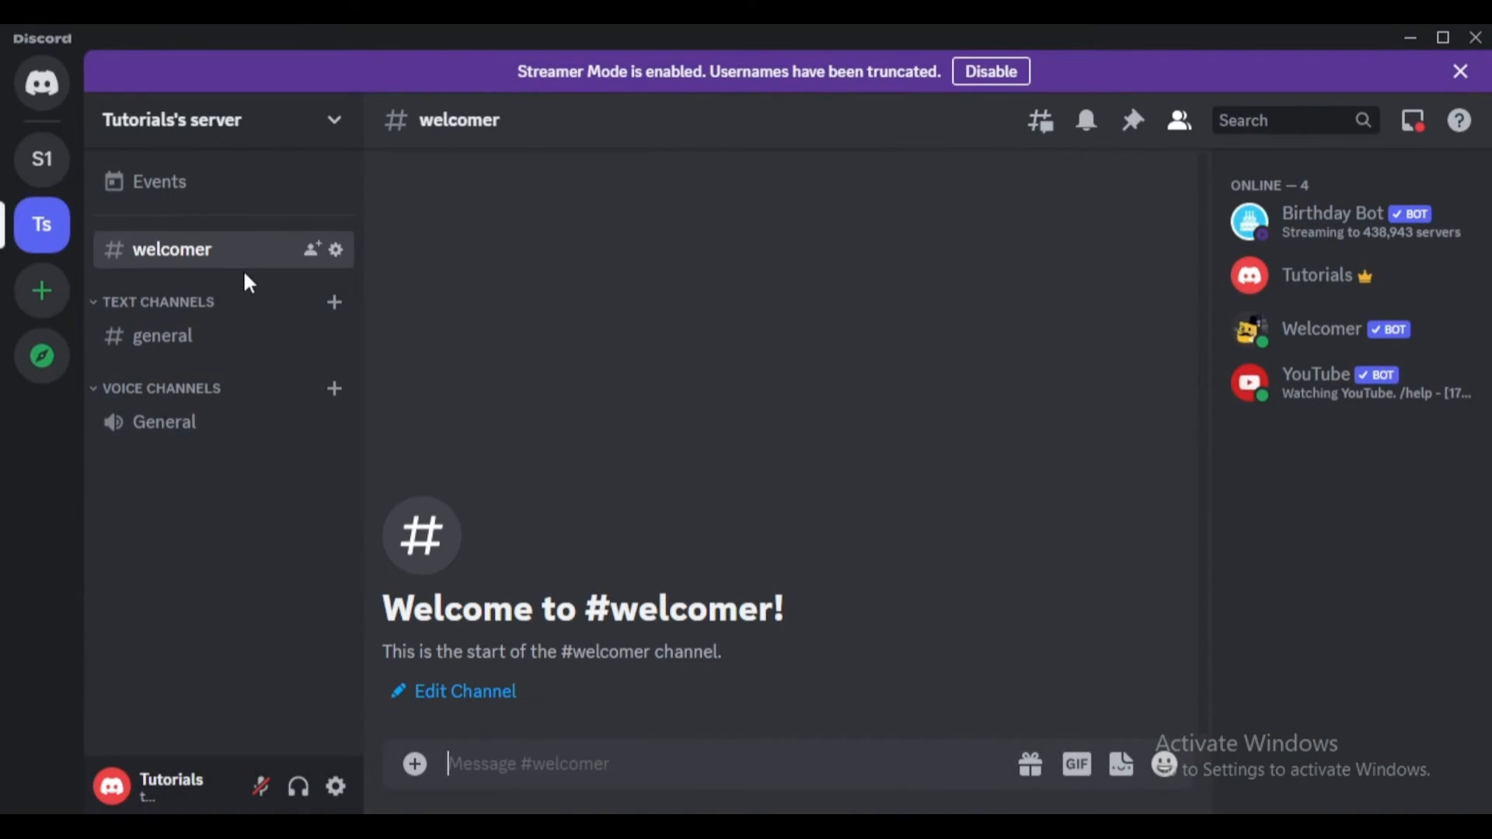
{"action": "type", "text": "/werl"}
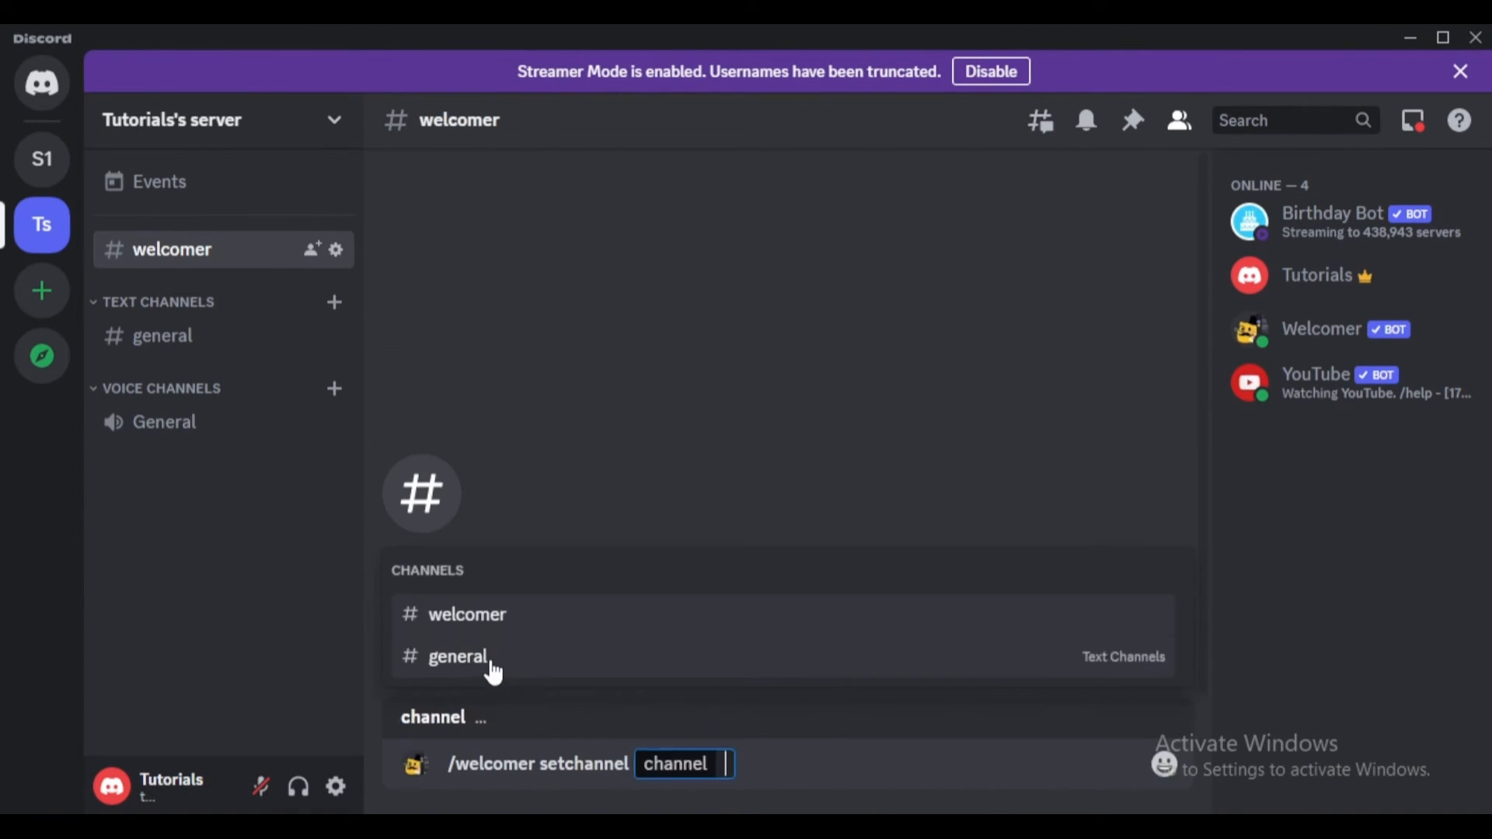
{"action": "mouse_move", "coordinate": [493, 647]}
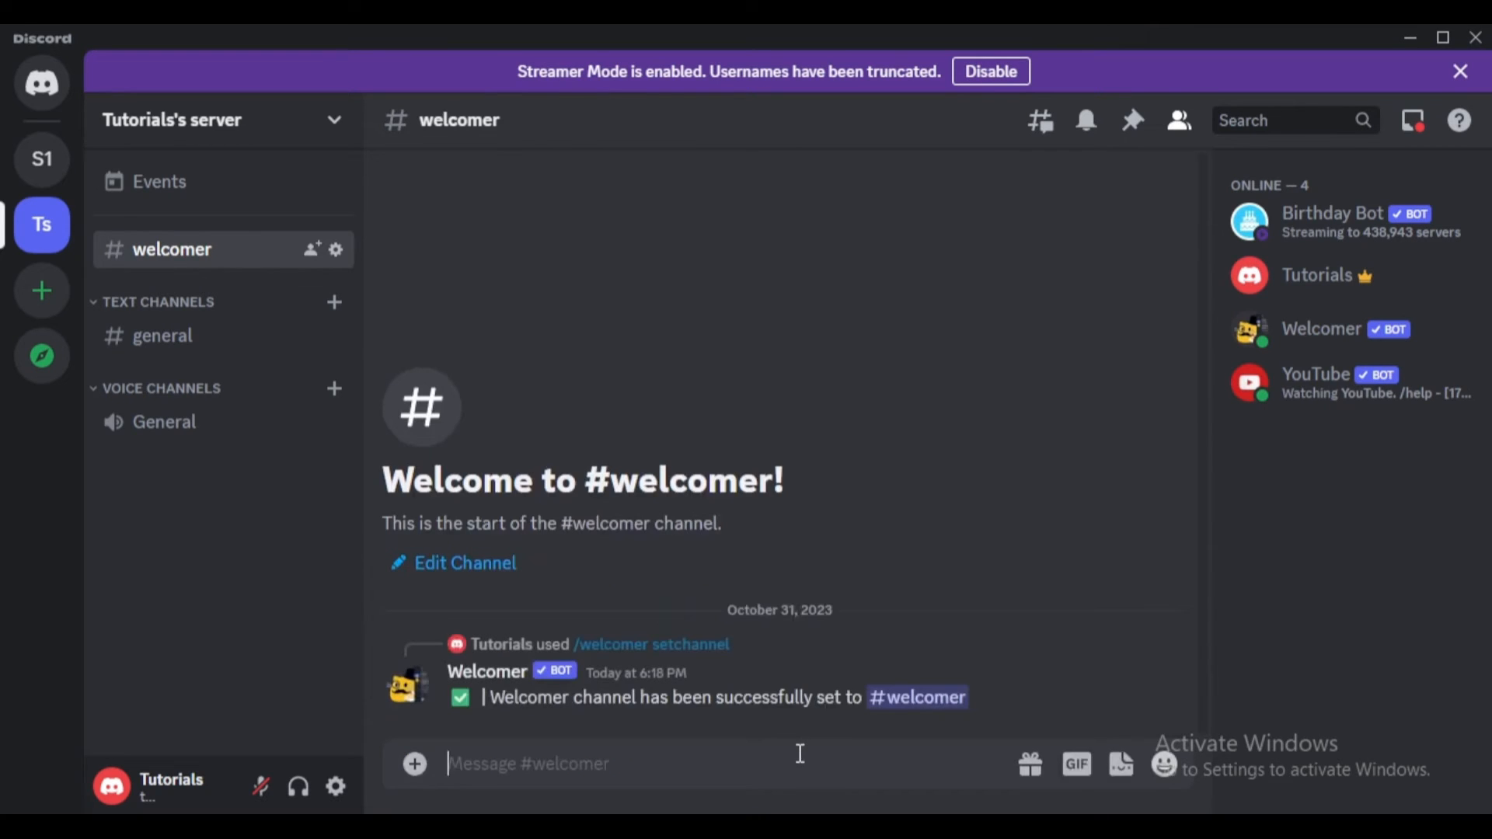
- Run /welcomer setchannel for #welcomer, then the text, images and dms commands
{"action": "type", "text": "/wel"}
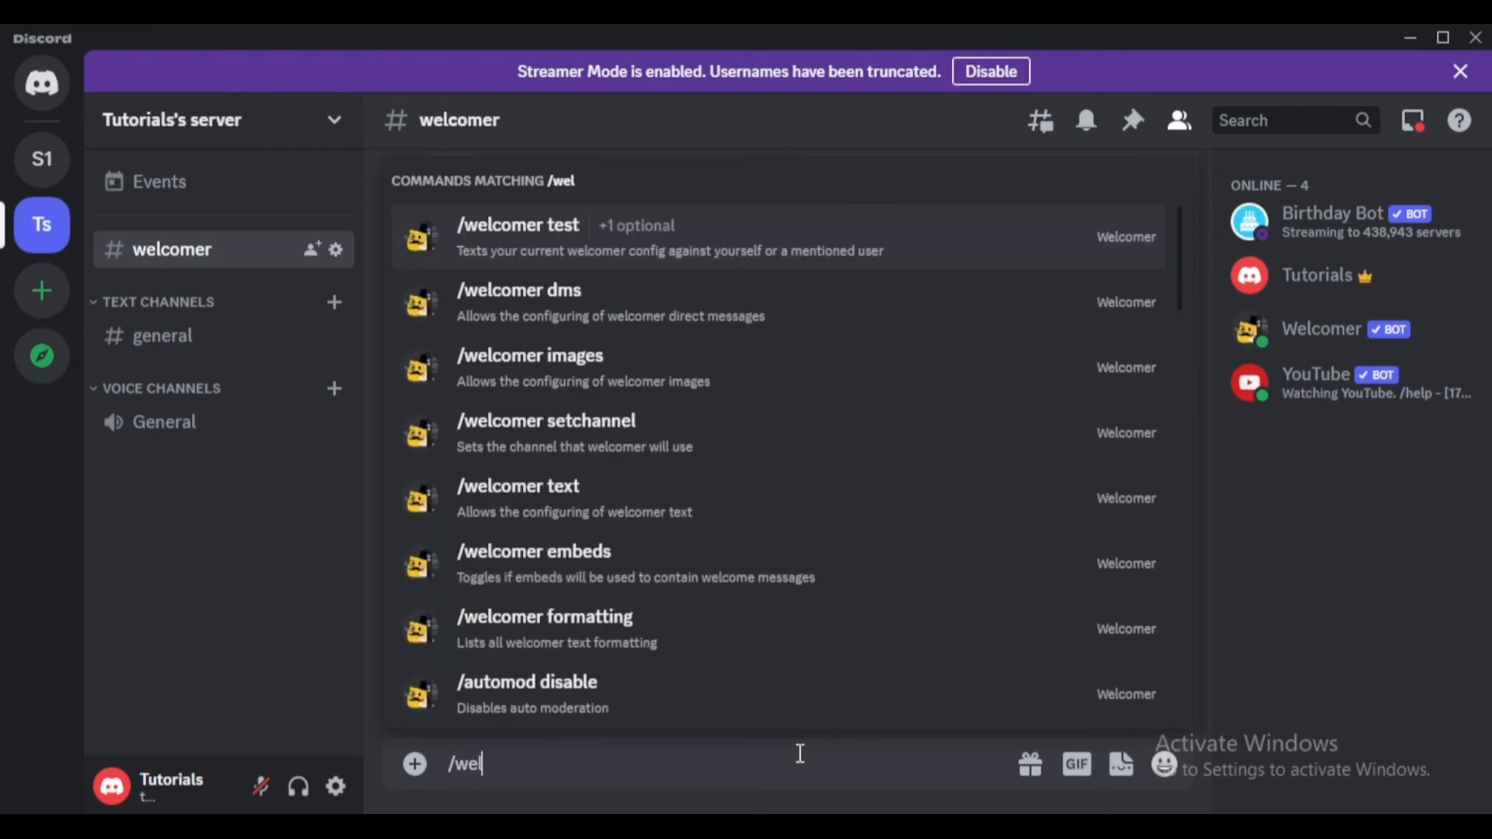
{"action": "left_click", "coordinate": [517, 494]}
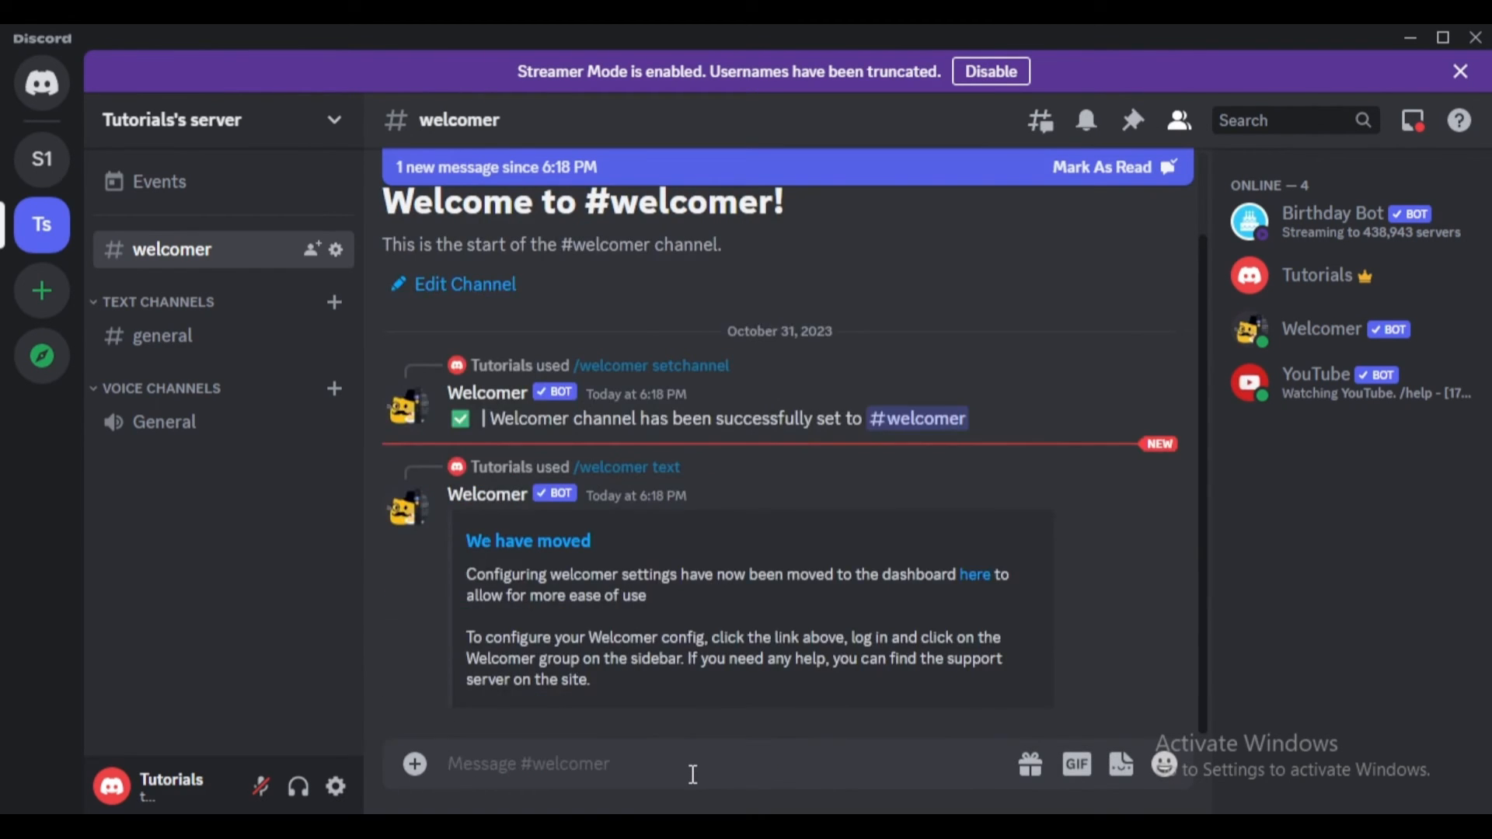
{"action": "type", "text": "/weelcomer"}
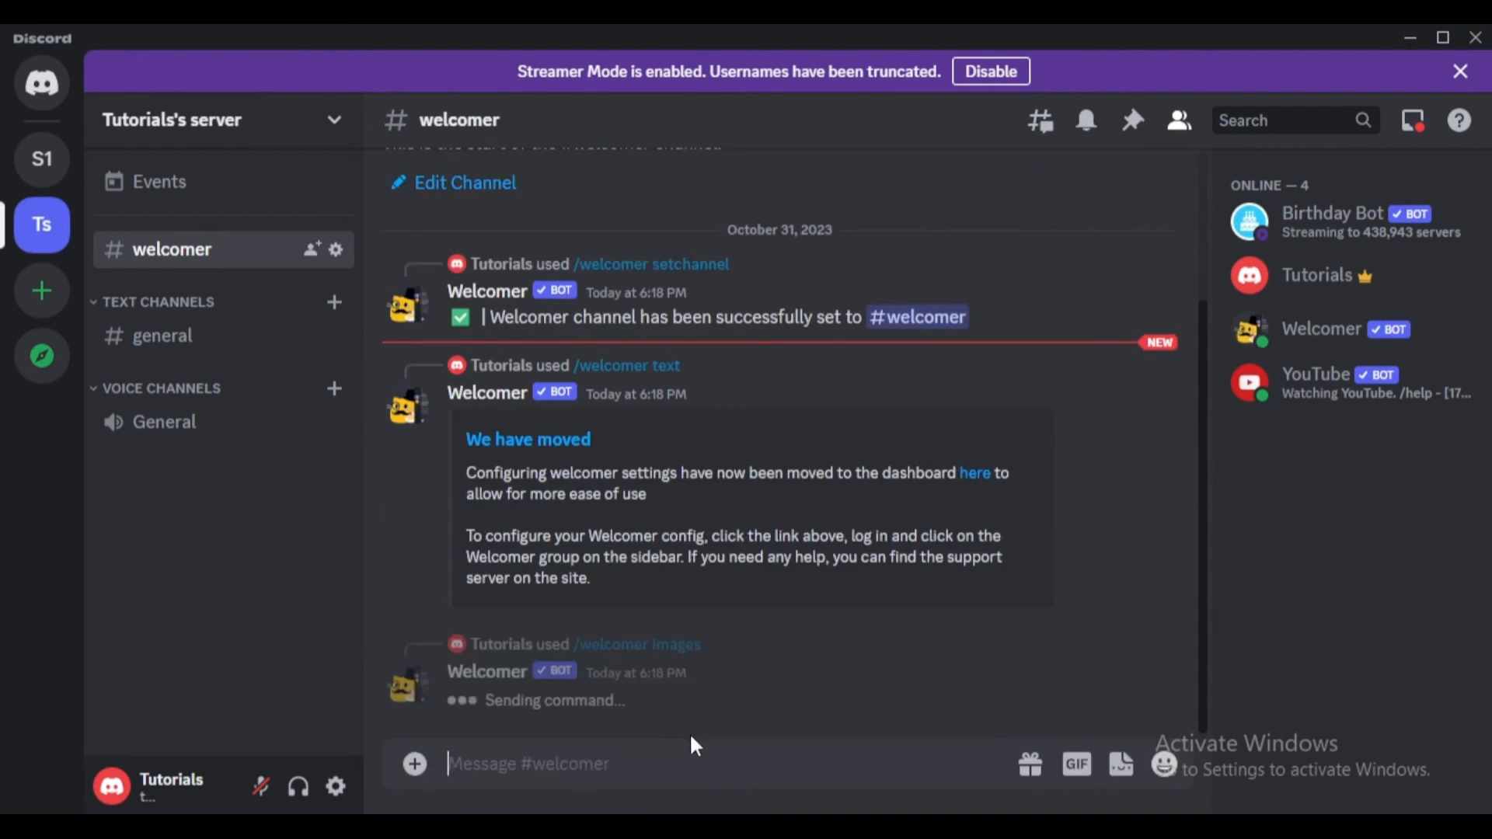
{"action": "type", "text": "/"}
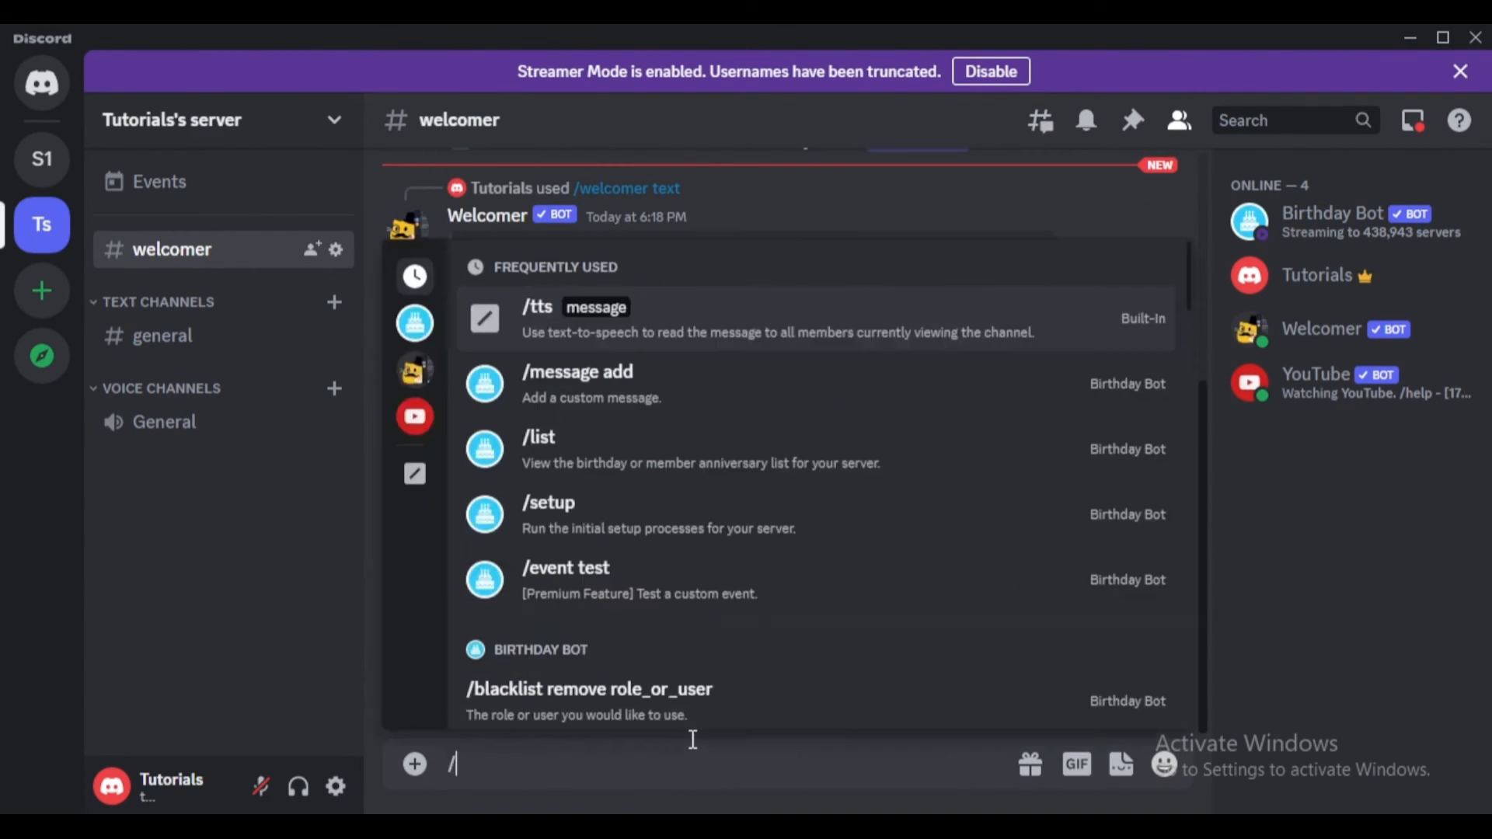
{"action": "type", "text": "welcomer d"}
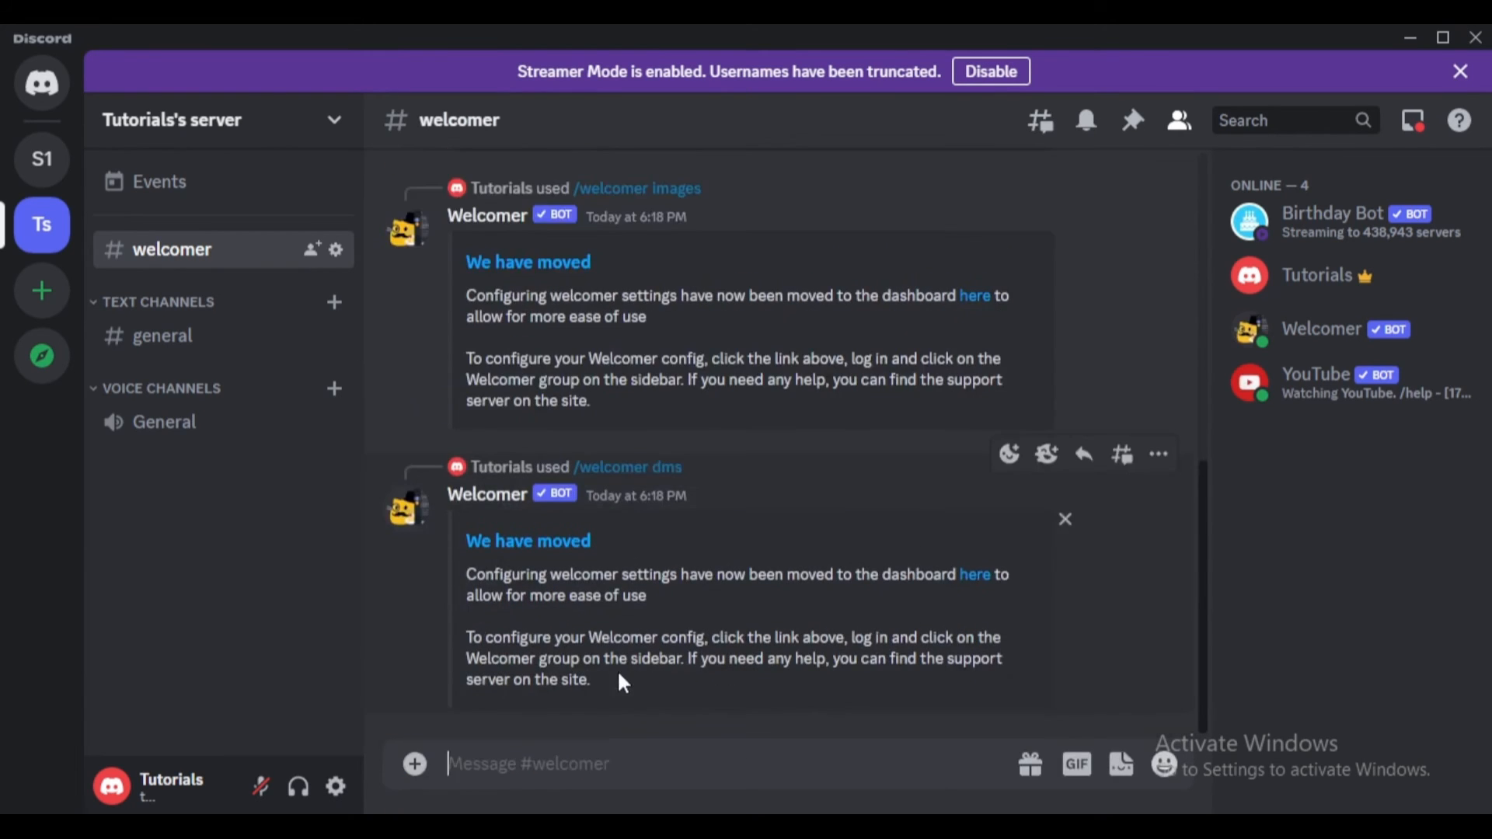
{"action": "mouse_move", "coordinate": [564, 566]}
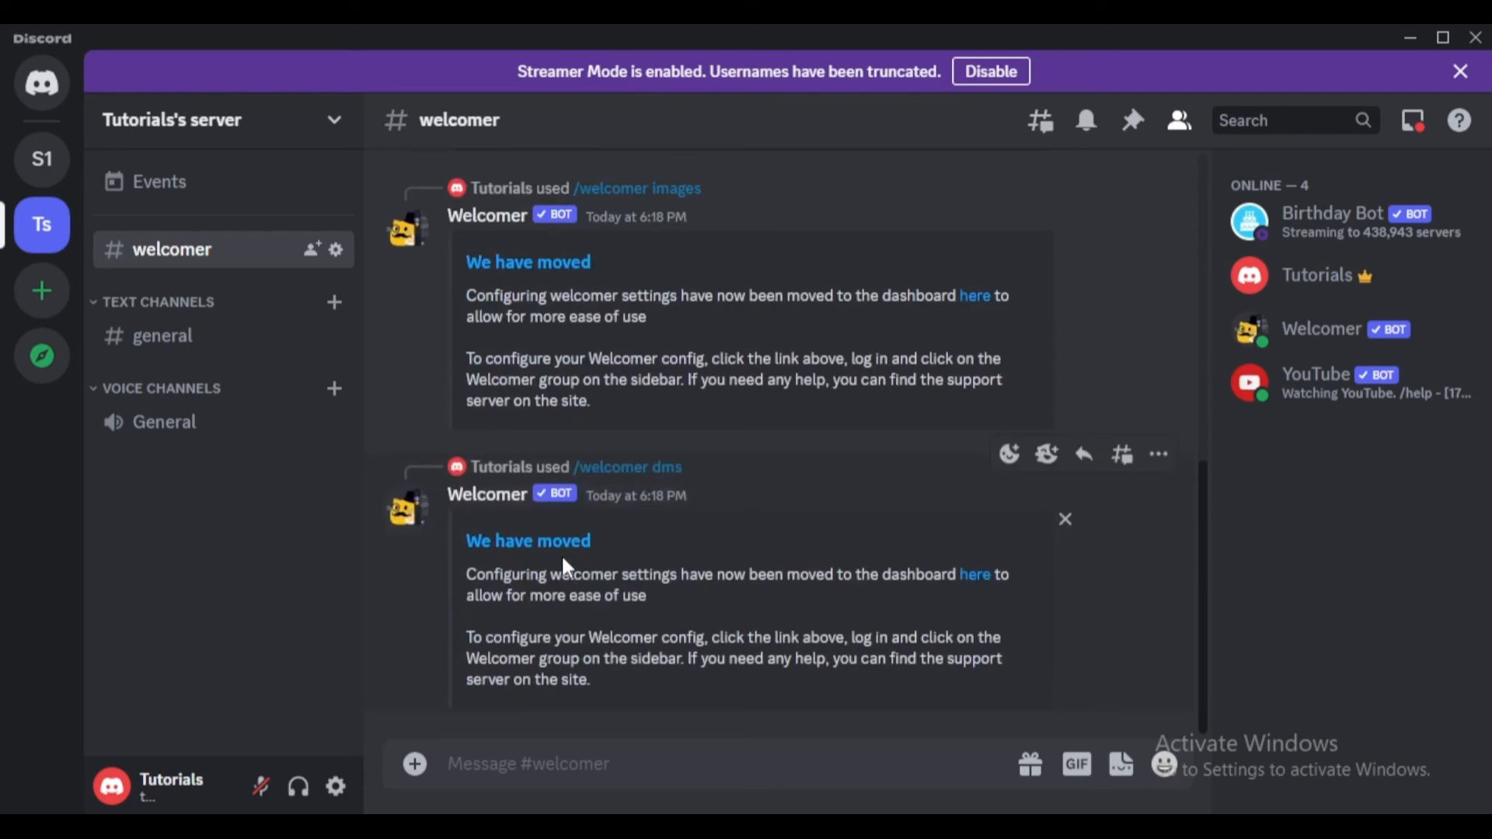
{"action": "type", "text": "/welcomer test"}
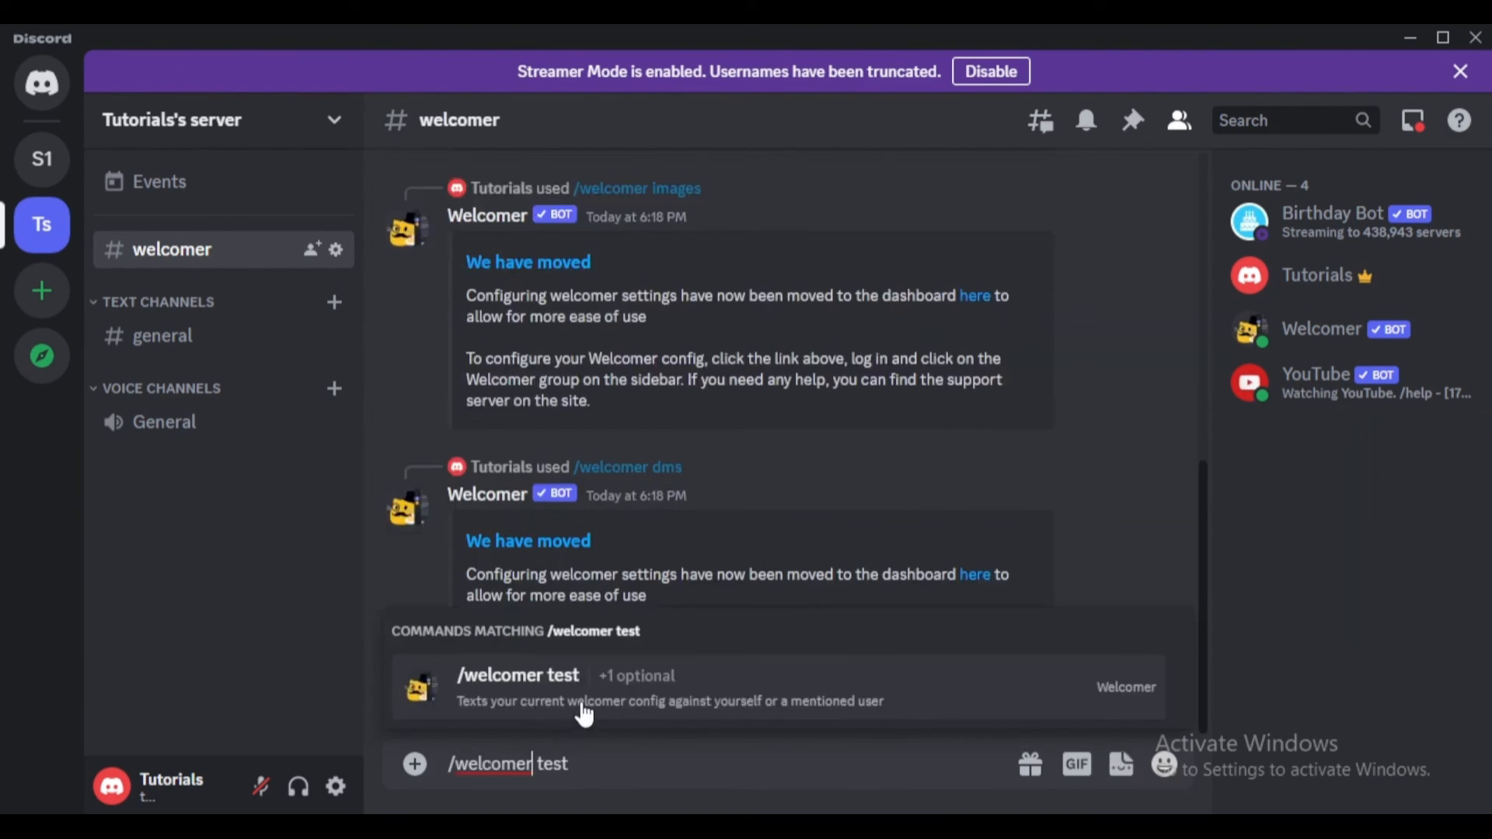
{"action": "key", "text": "Return"}
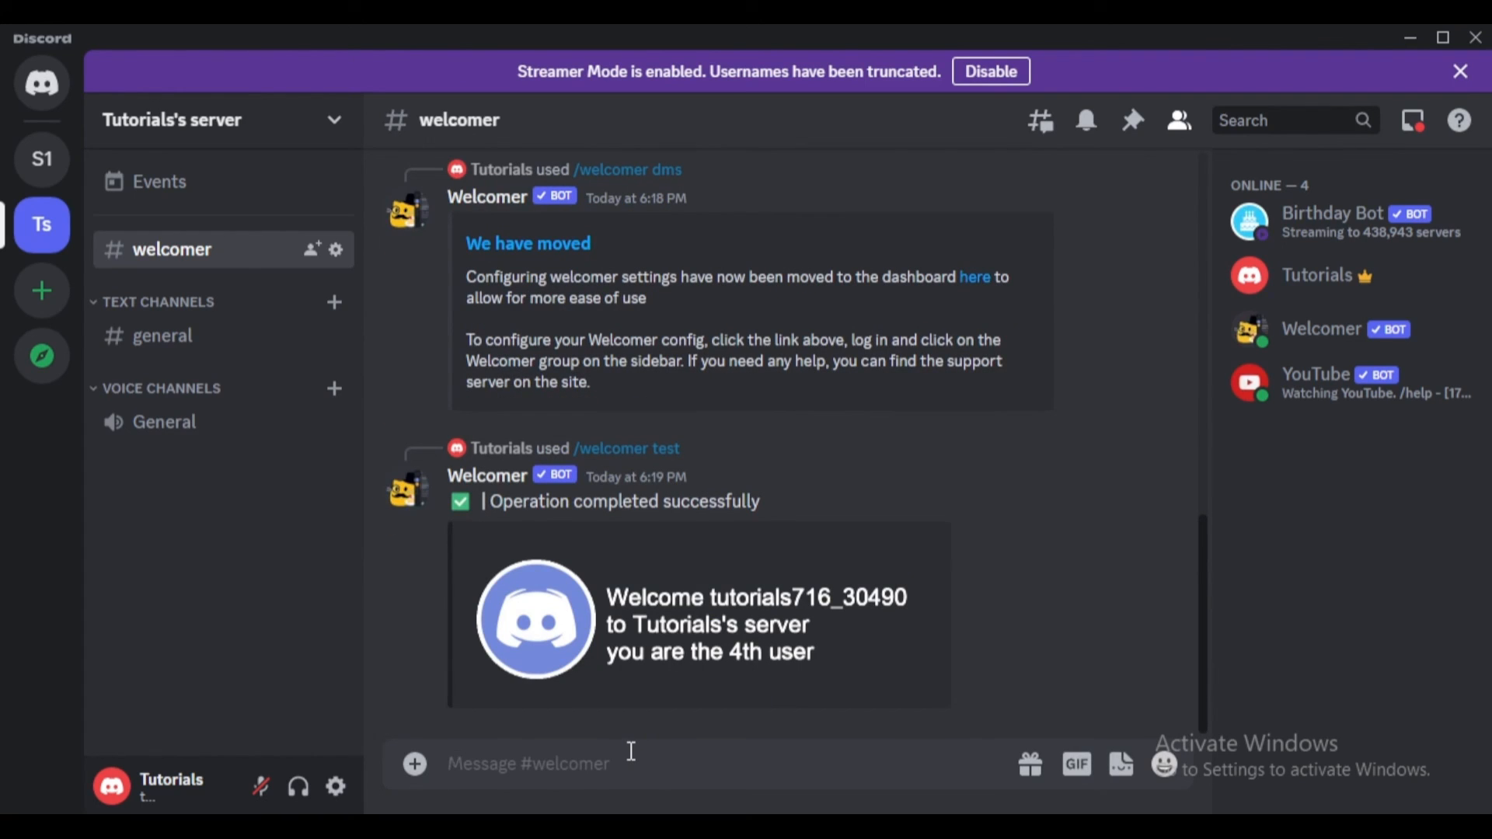
{"action": "left_click", "coordinate": [529, 764]}
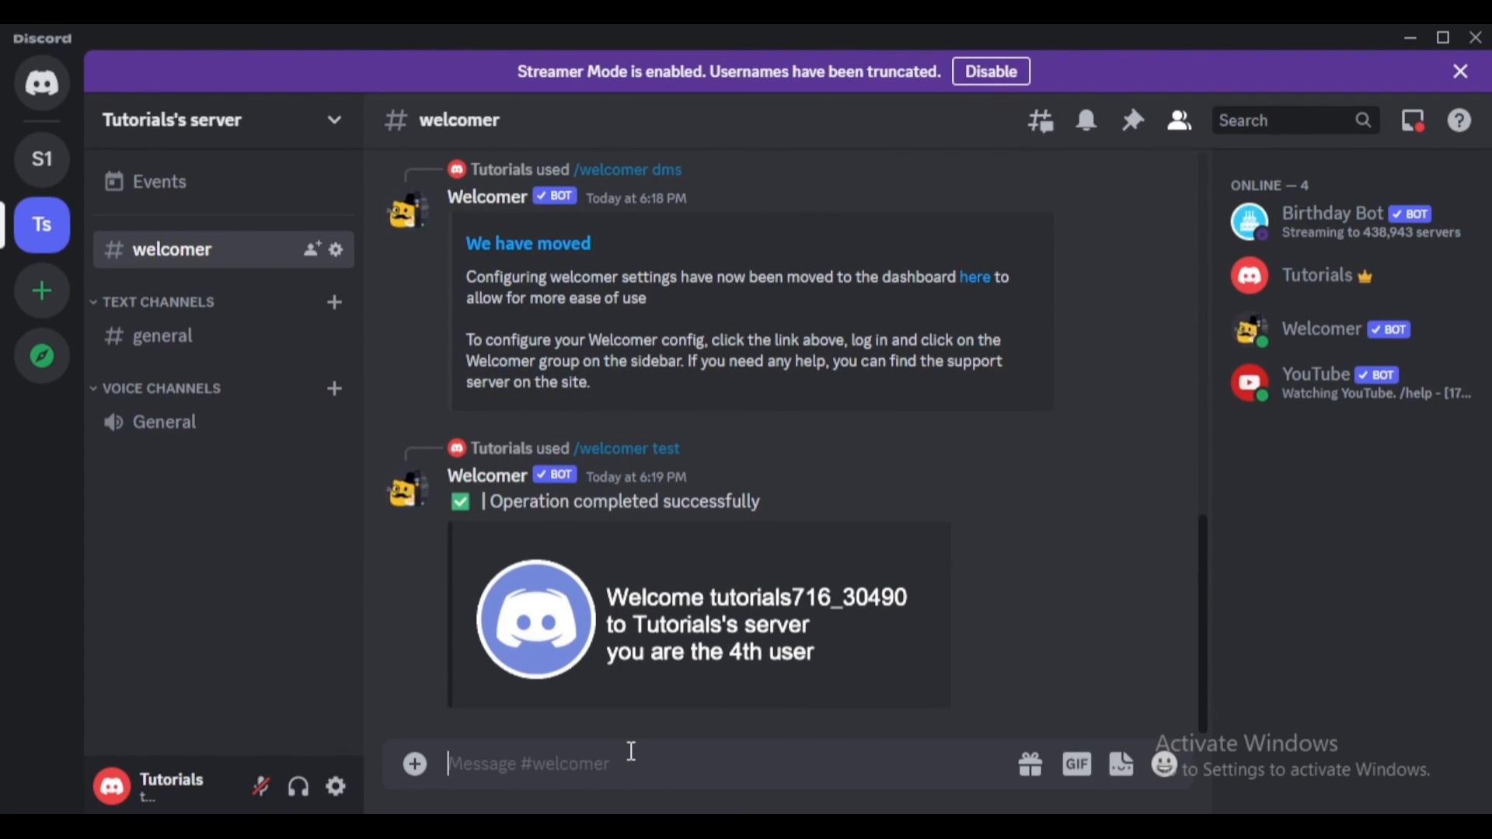